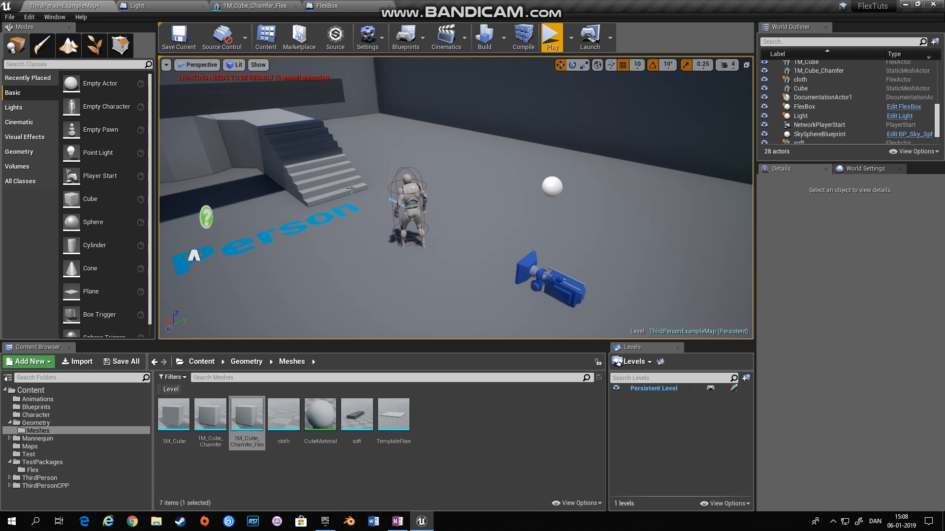
mouse_move(352, 189)
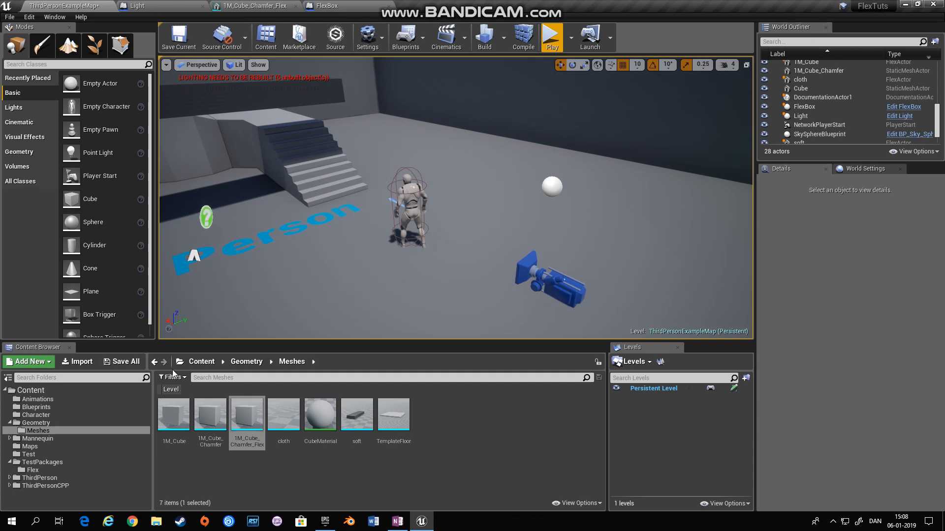
- Show the Blueprints folder's assets and select the FlexBox blueprint asset
click(36, 407)
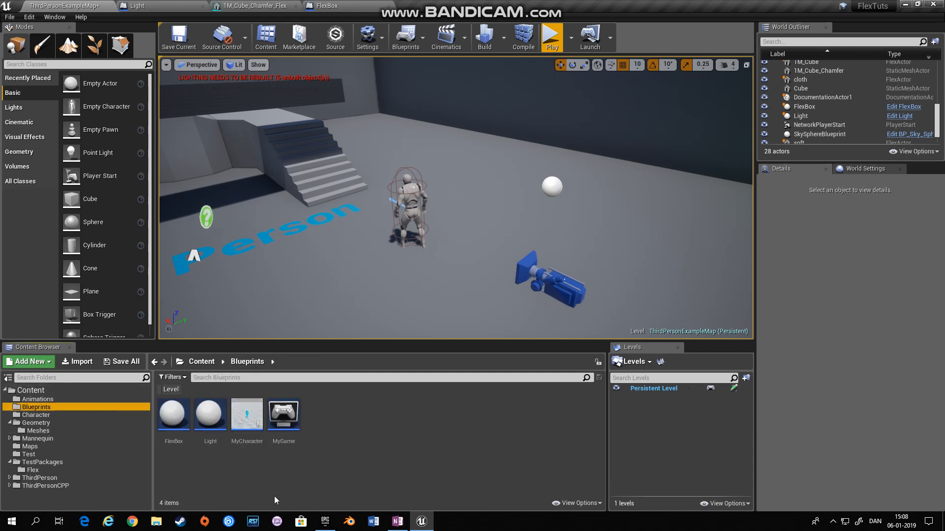
mouse_move(173, 415)
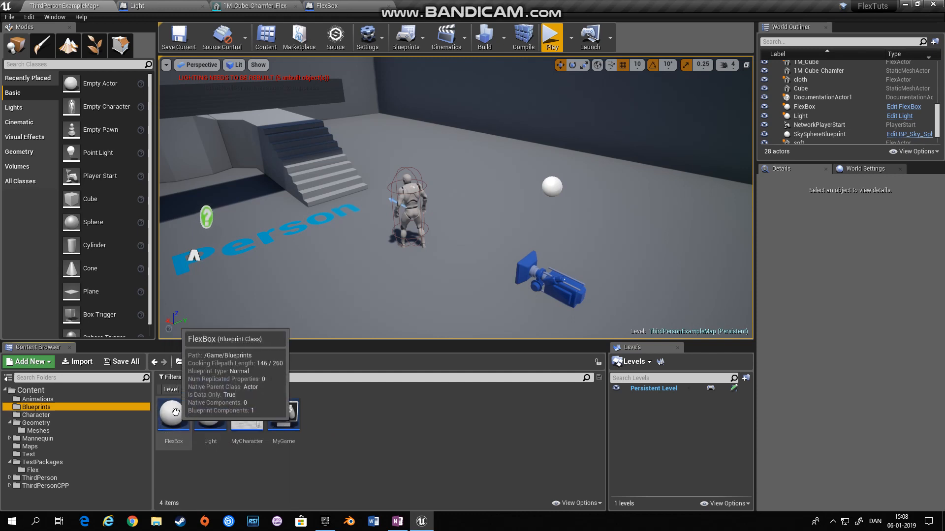
mouse_move(206, 488)
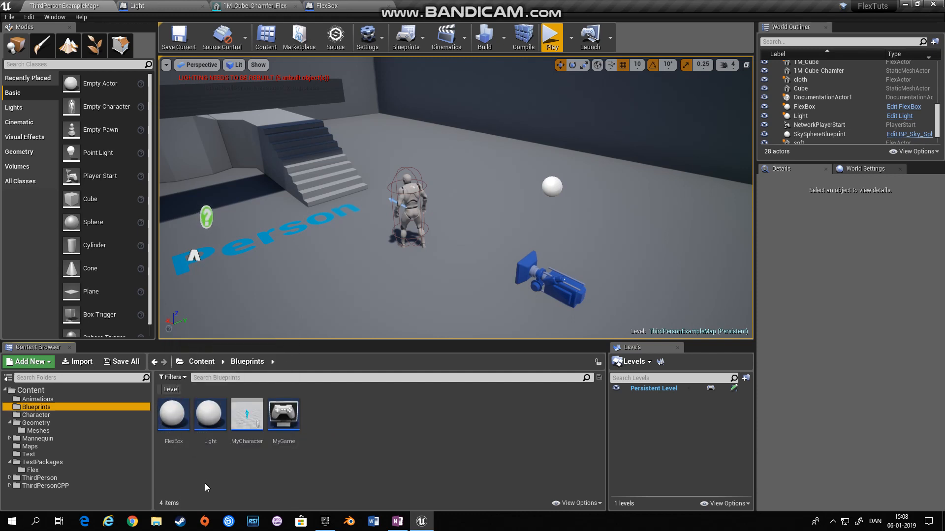
mouse_move(210, 414)
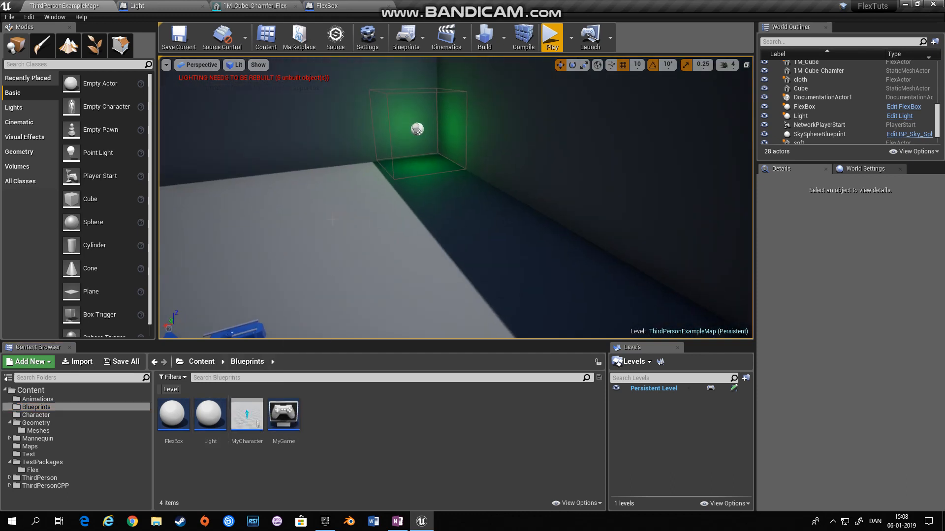
mouse_move(437, 131)
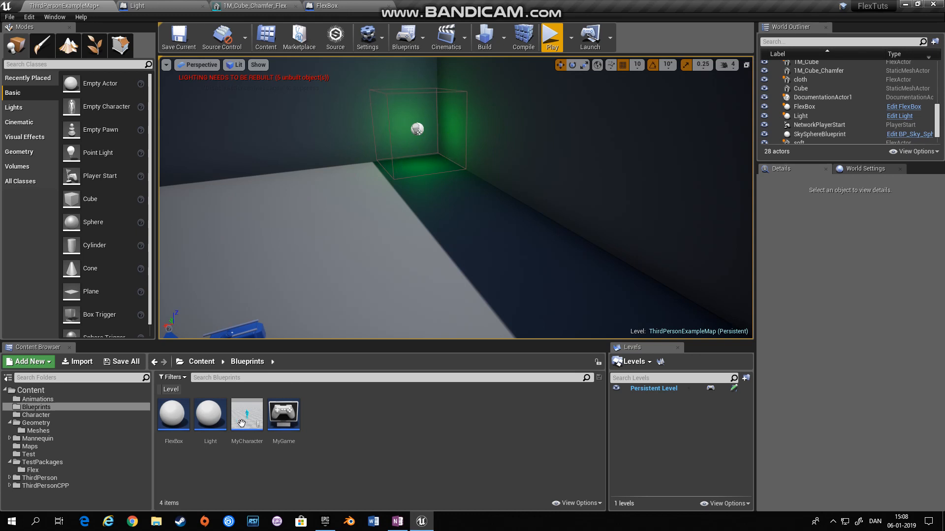
click(173, 415)
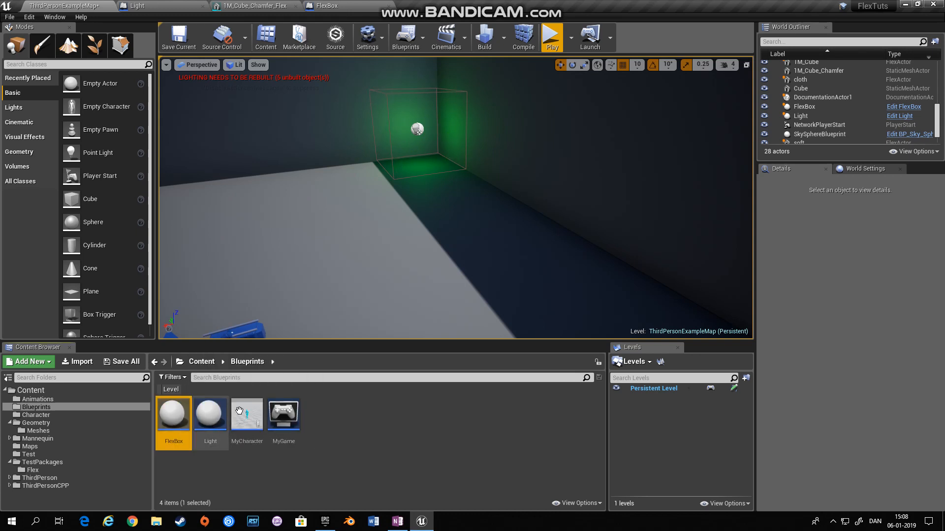
- Open the FlexBox blueprint and add a Flex component, reviewing its details
double_click(174, 414)
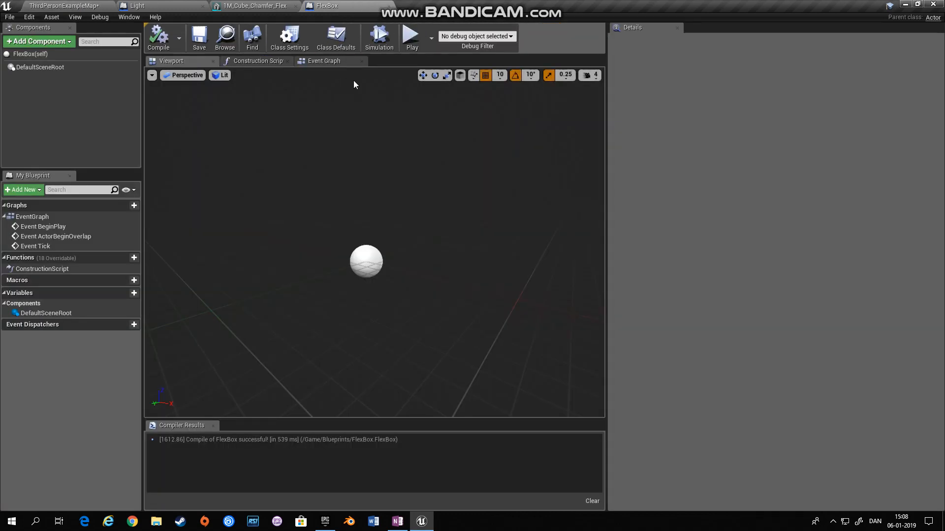
click(38, 42)
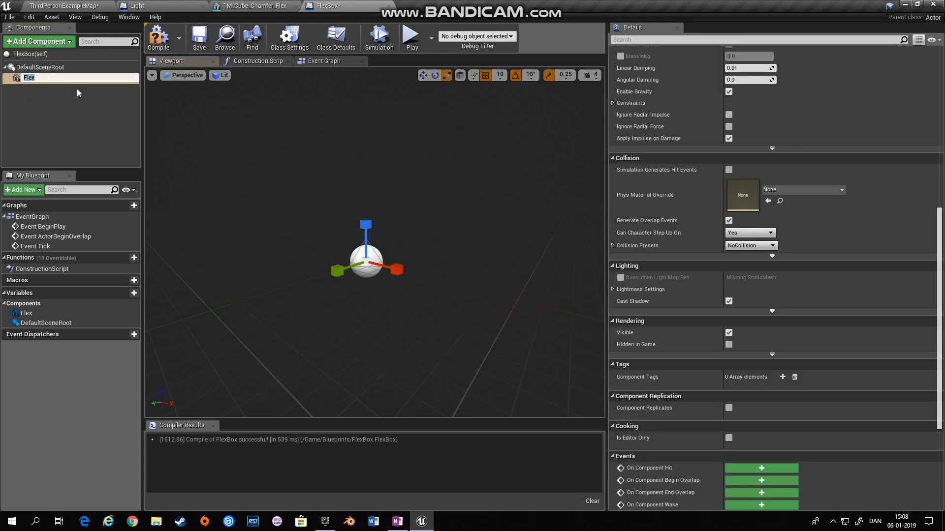
scroll(up, 3)
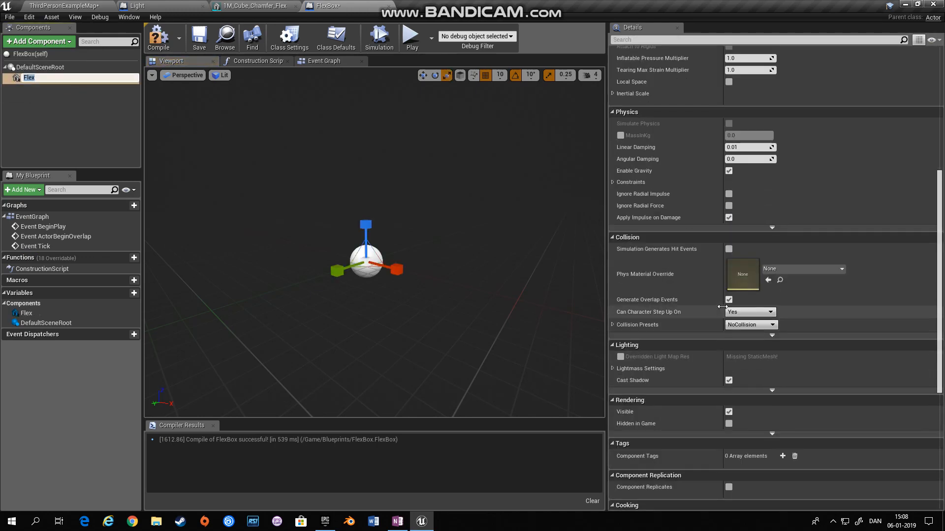
scroll(up, 3)
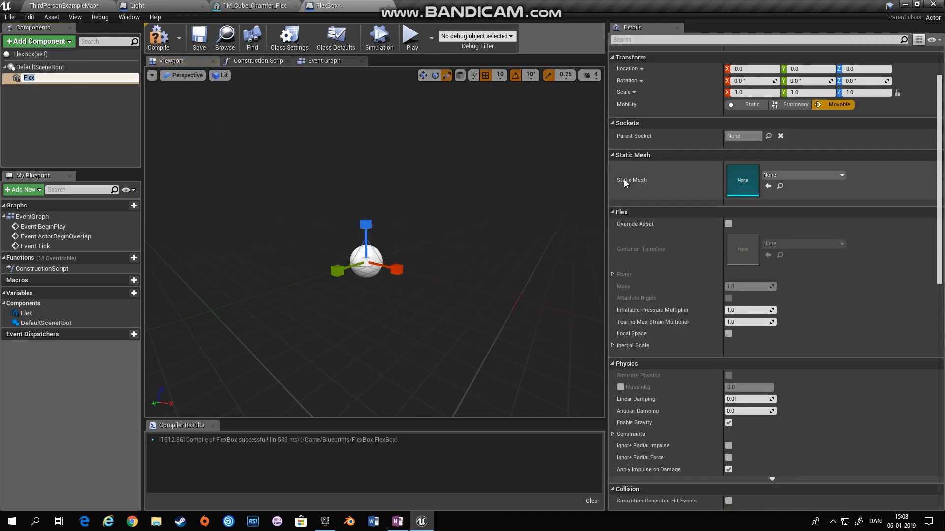
mouse_move(707, 183)
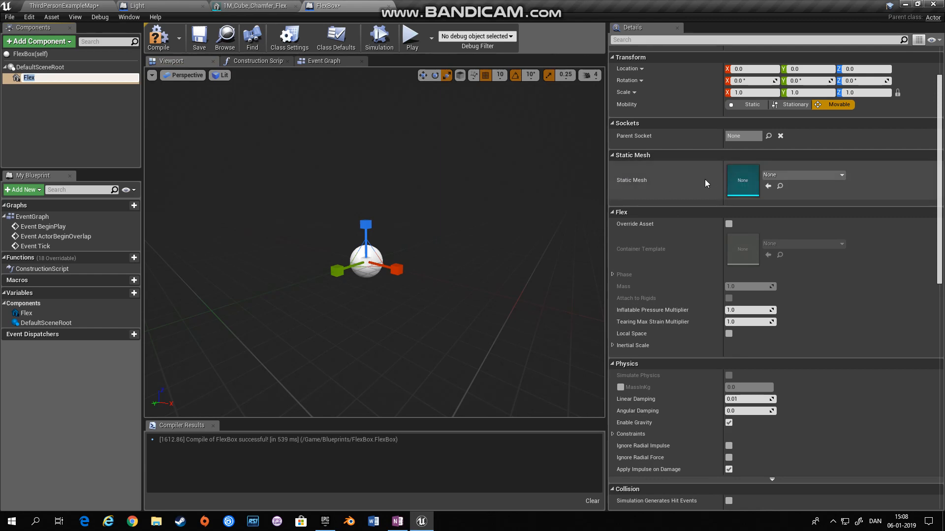
mouse_move(655, 194)
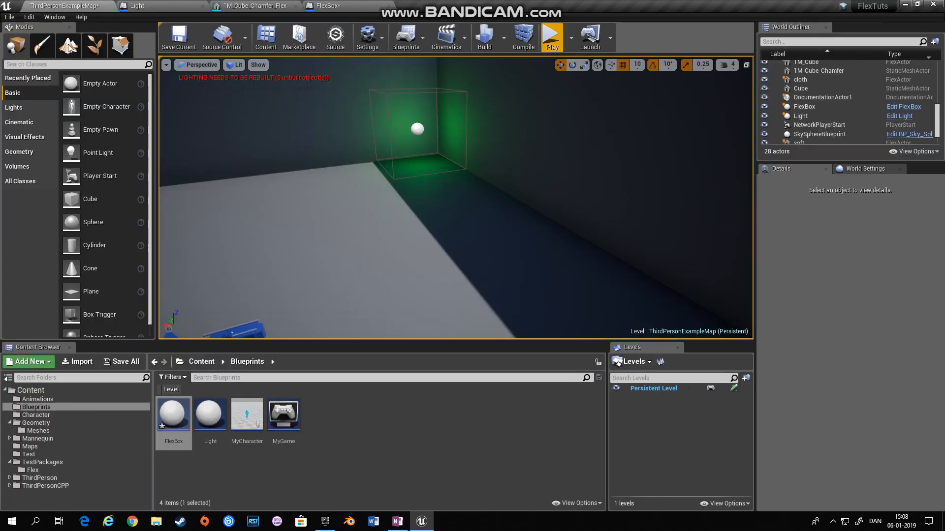
- Open the TM_Cube_Chamfer_Flex mesh to inspect its Flex solid asset and container settings
click(38, 430)
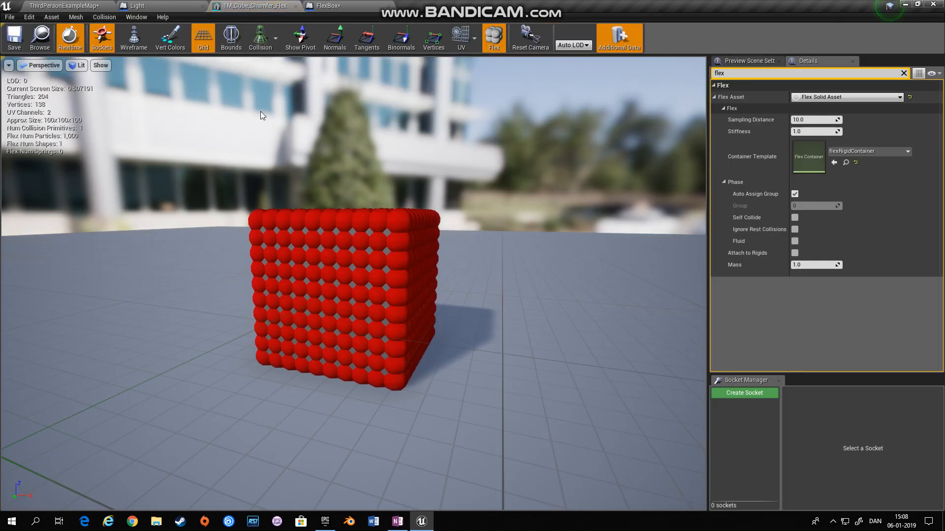
mouse_move(296, 223)
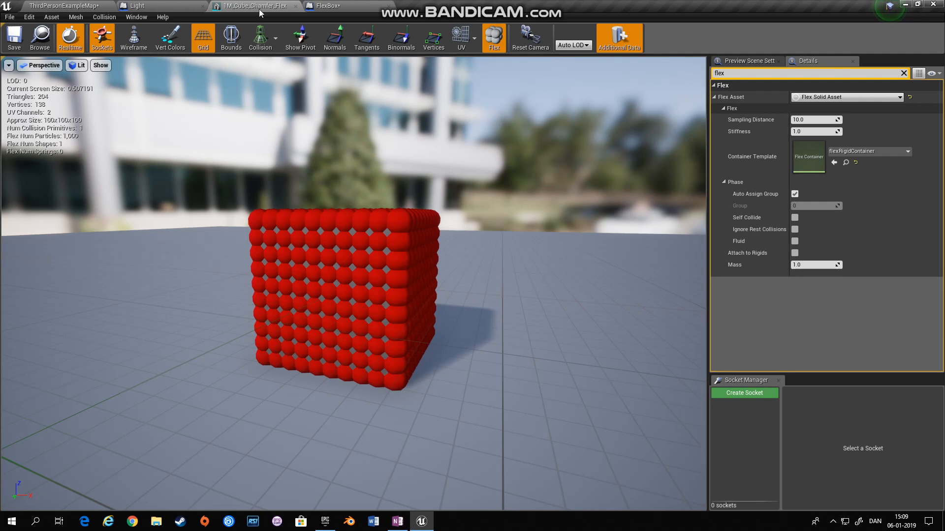
mouse_move(827, 72)
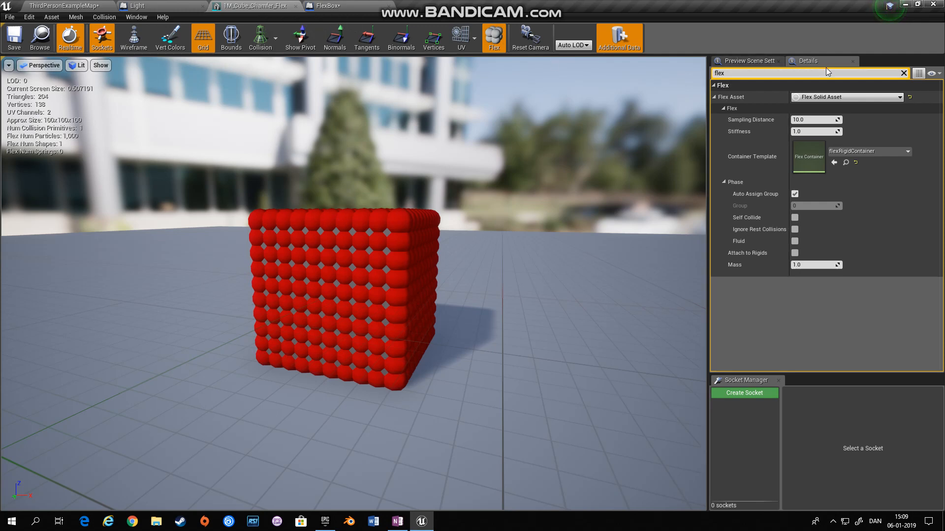
mouse_move(731, 97)
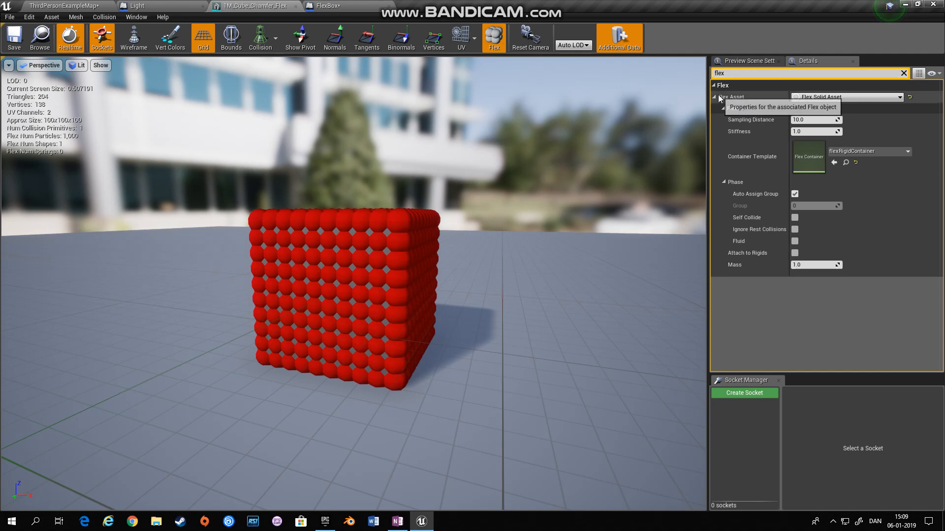
mouse_move(843, 97)
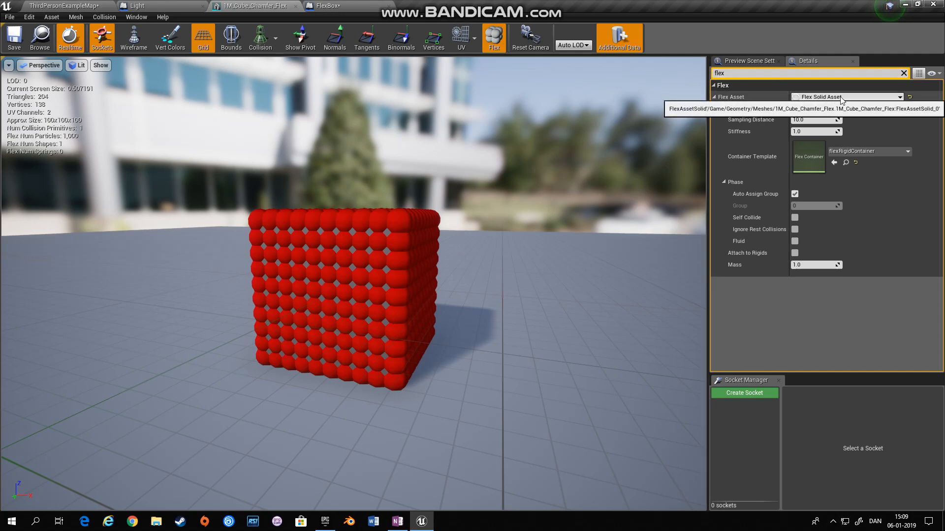
mouse_move(819, 169)
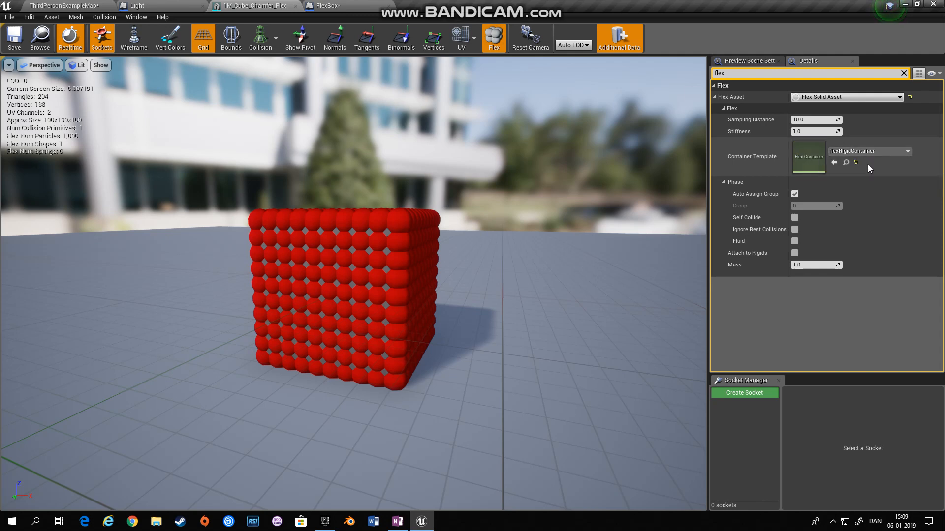
mouse_move(729, 179)
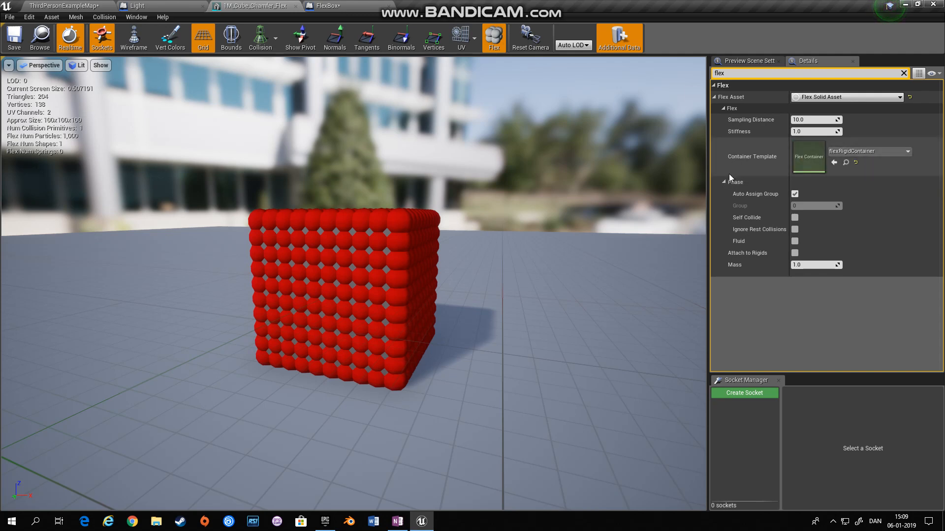
mouse_move(867, 152)
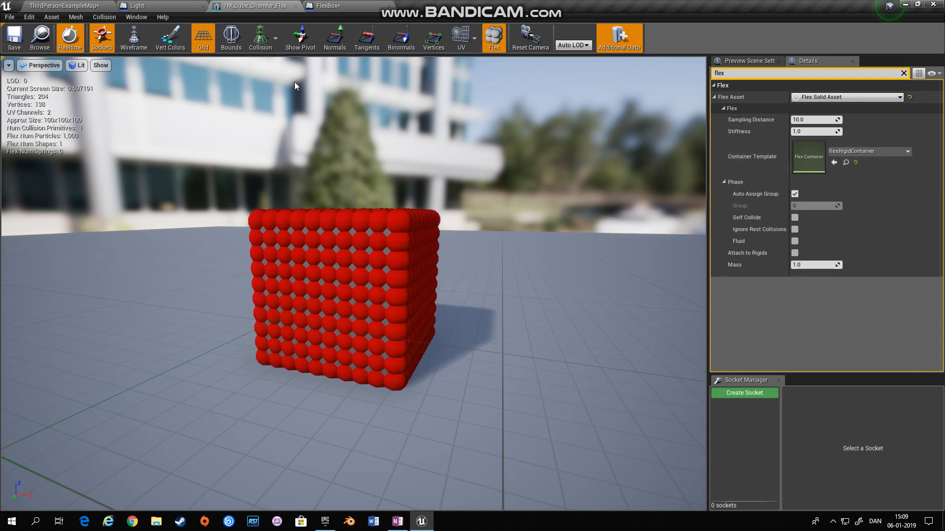
- Back in the FlexBox blueprint, search 'col' and add a Box Collision component
click(323, 6)
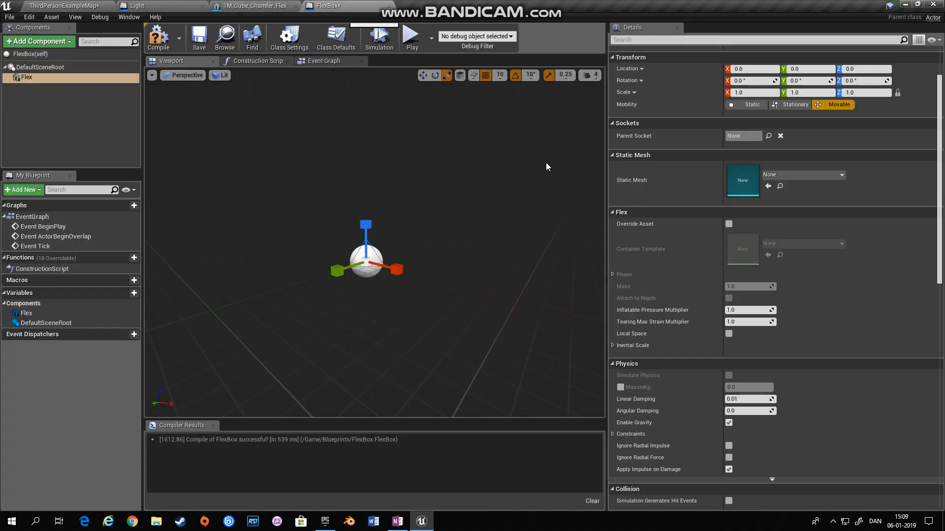
mouse_move(828, 286)
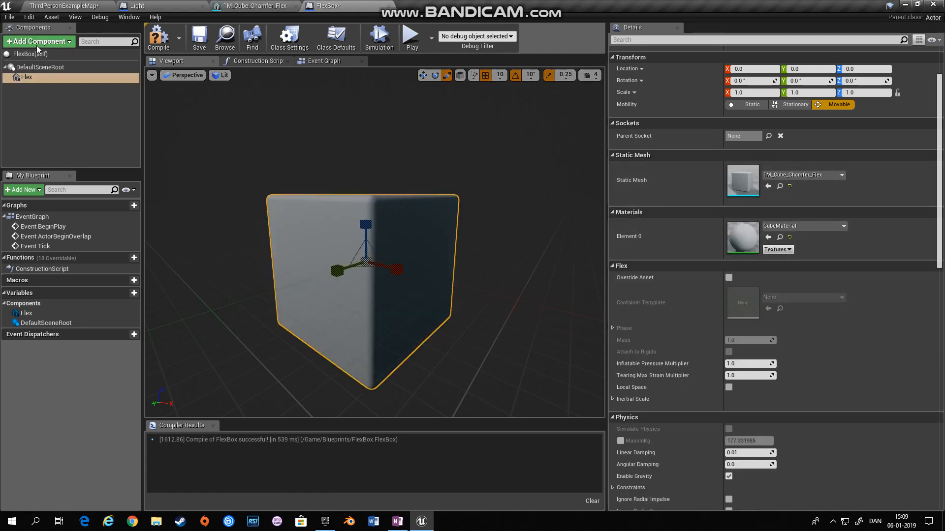
text(col)
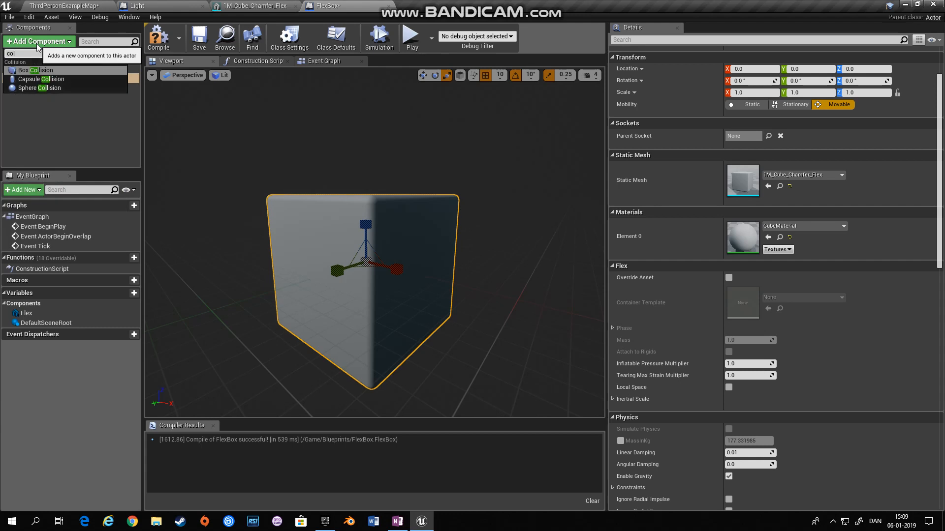
click(34, 70)
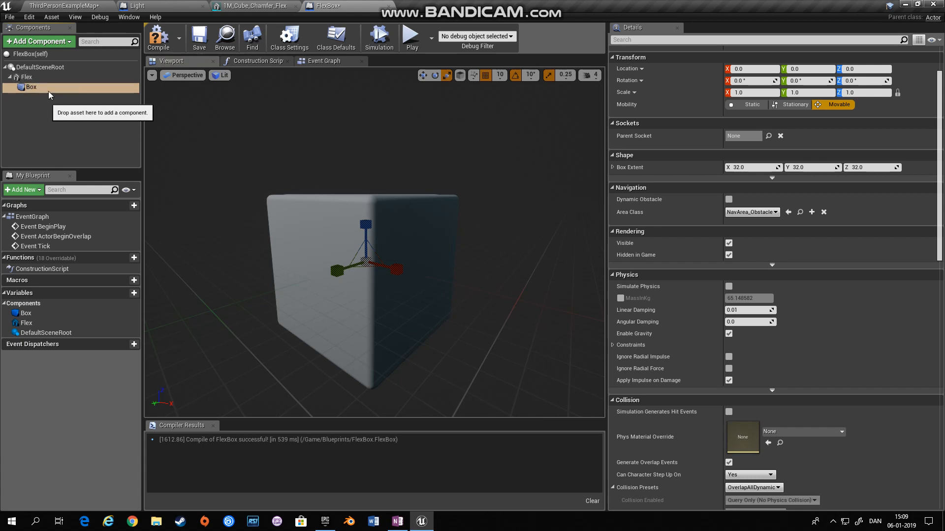
mouse_move(52, 105)
text(1.75)
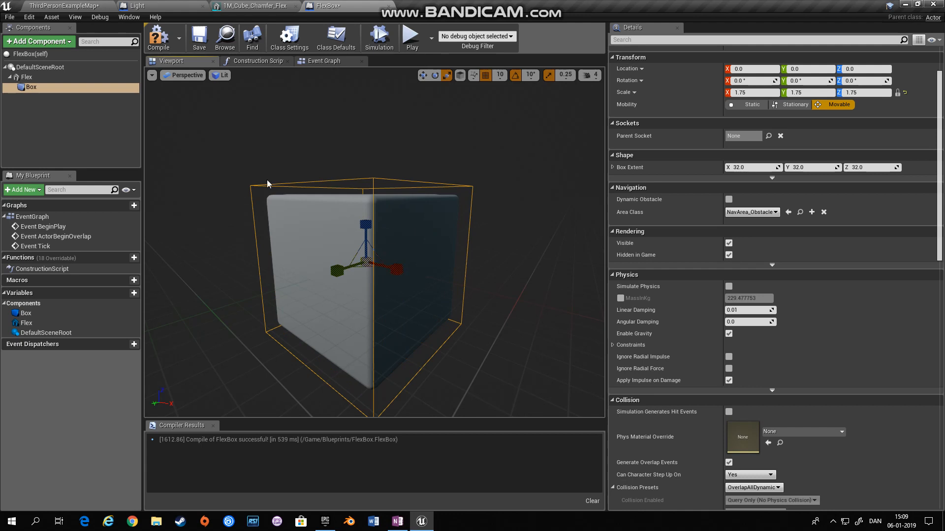
mouse_move(710, 301)
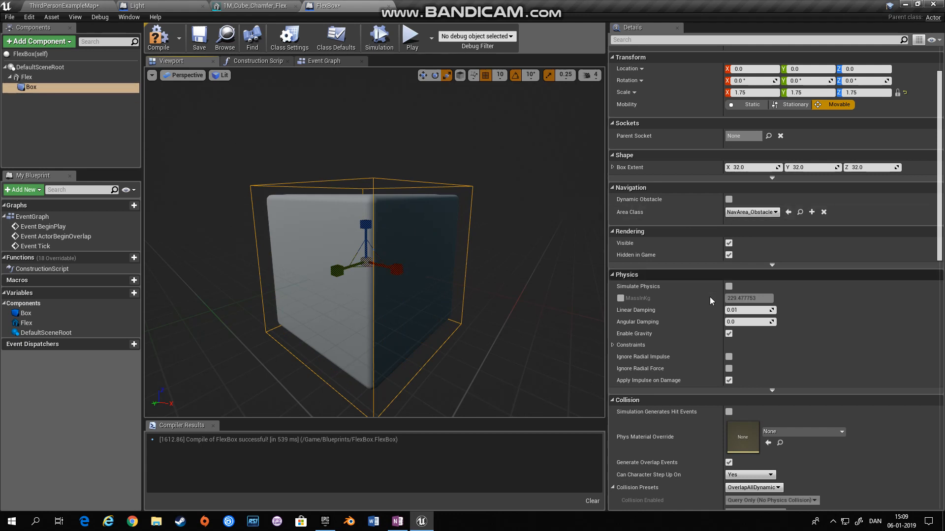
- Scroll the Box component's details down to review its Collision section
scroll(down, 3)
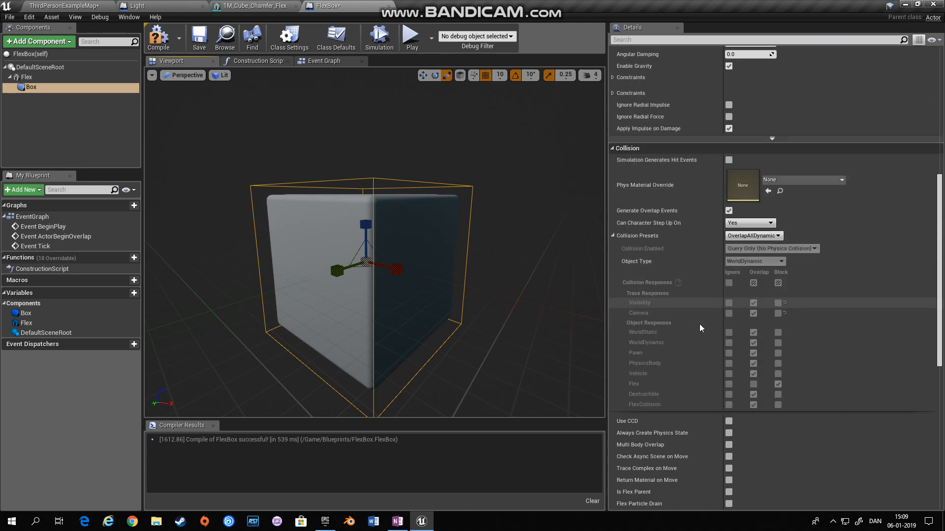
scroll(down, 3)
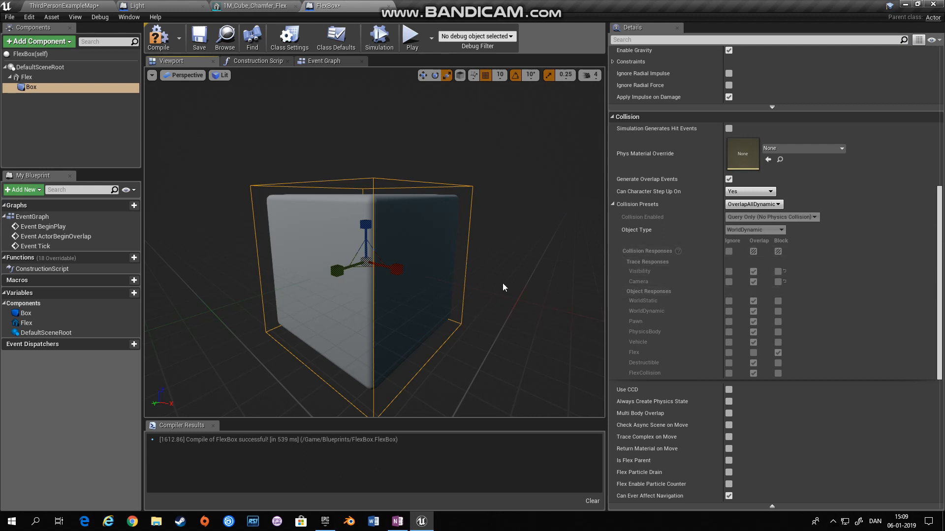
mouse_move(381, 163)
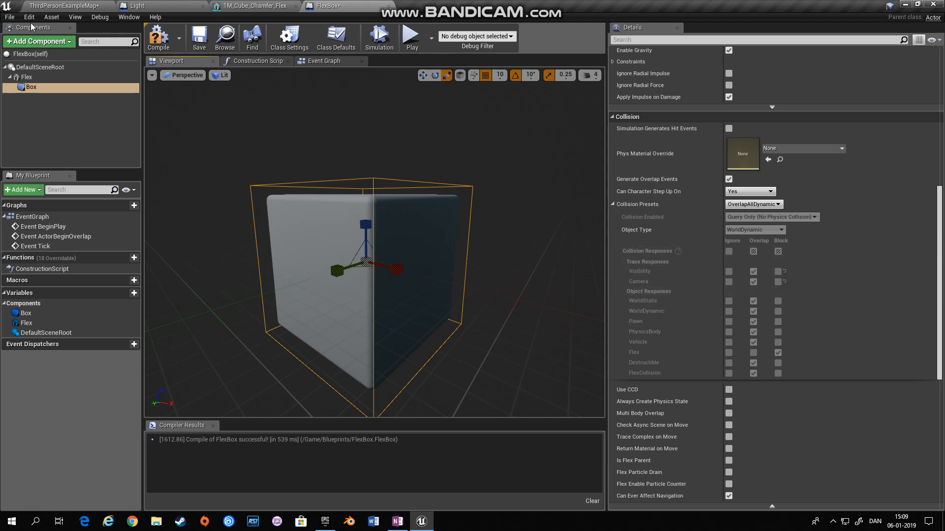
mouse_move(101, 139)
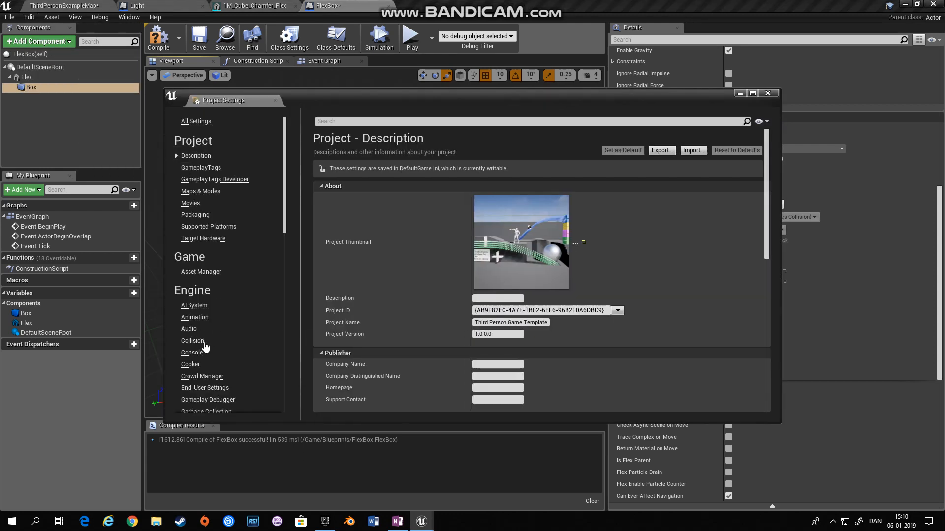
- Check the FlexCollision object channel defaults to Overlap in Engine > Collision, then close Project Settings
click(192, 341)
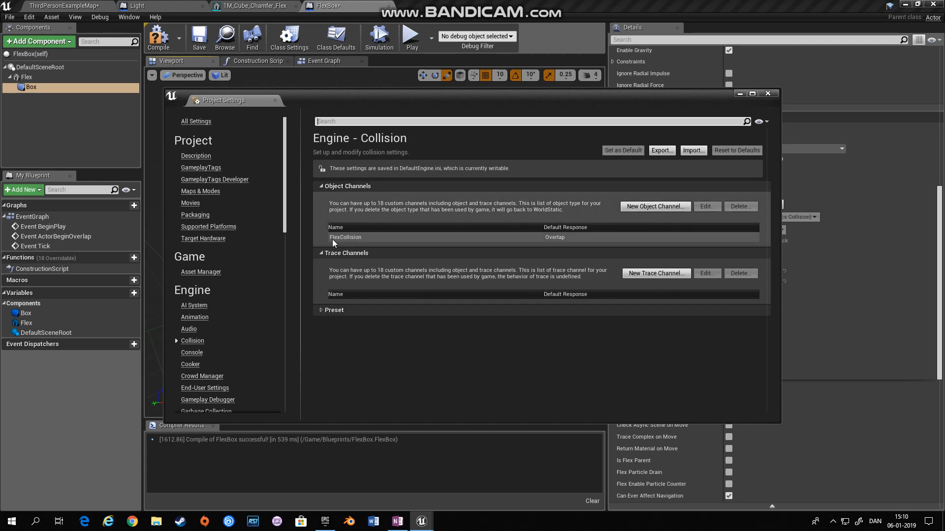
mouse_move(547, 246)
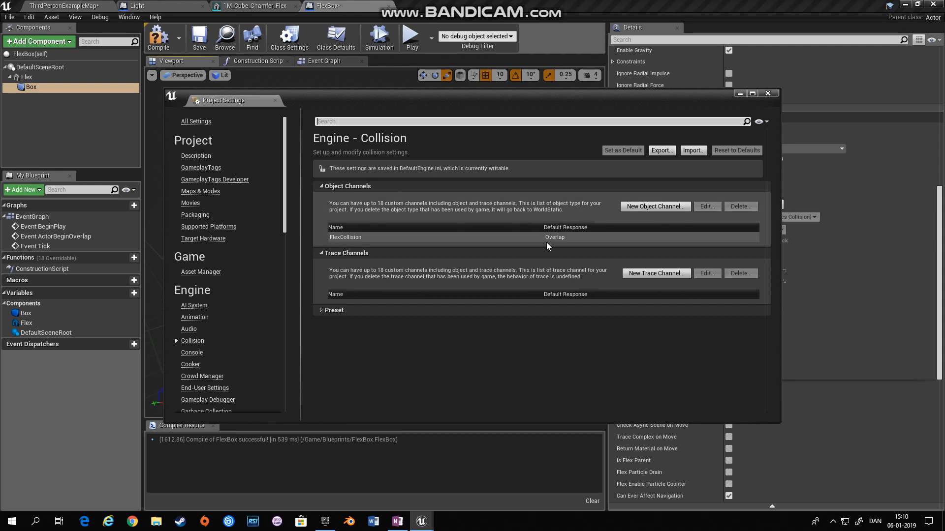
mouse_move(777, 100)
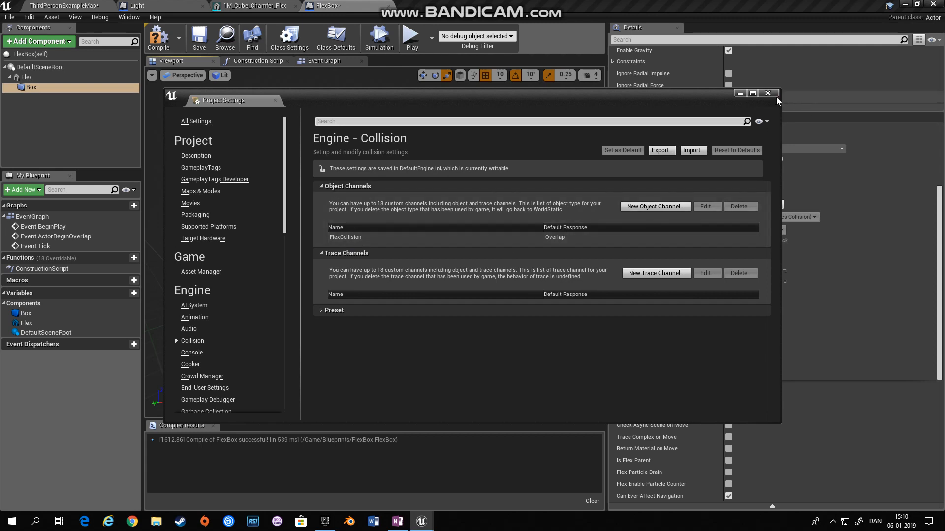
click(767, 93)
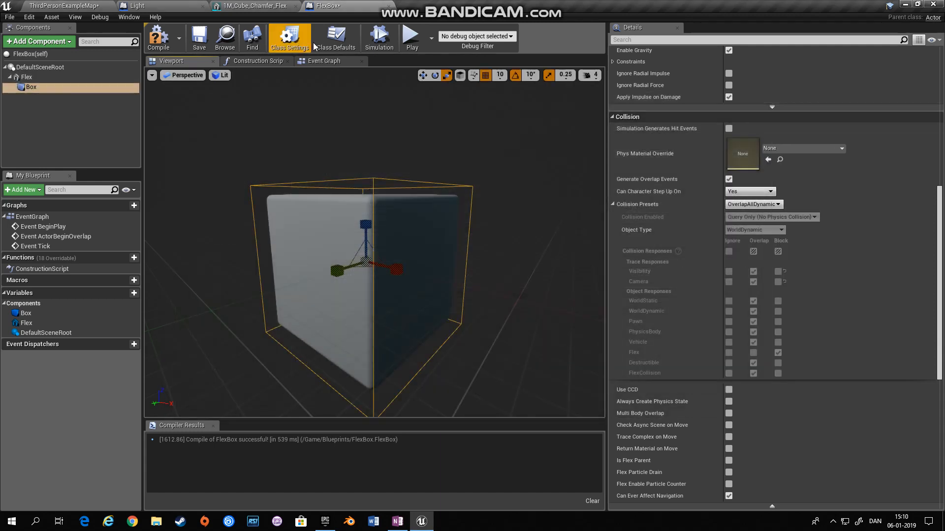
mouse_move(750, 205)
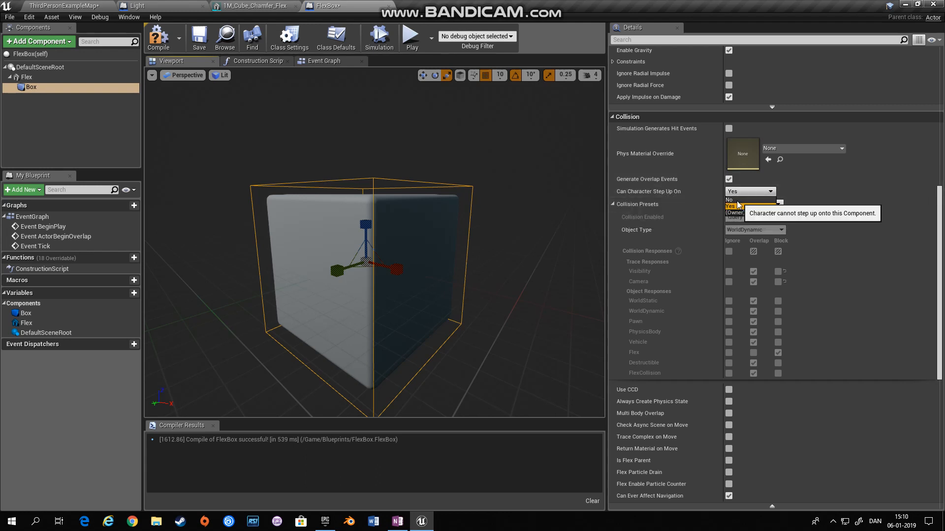
- Set Can Character Step Up On to No and Collision Presets to Custom on the box
click(729, 200)
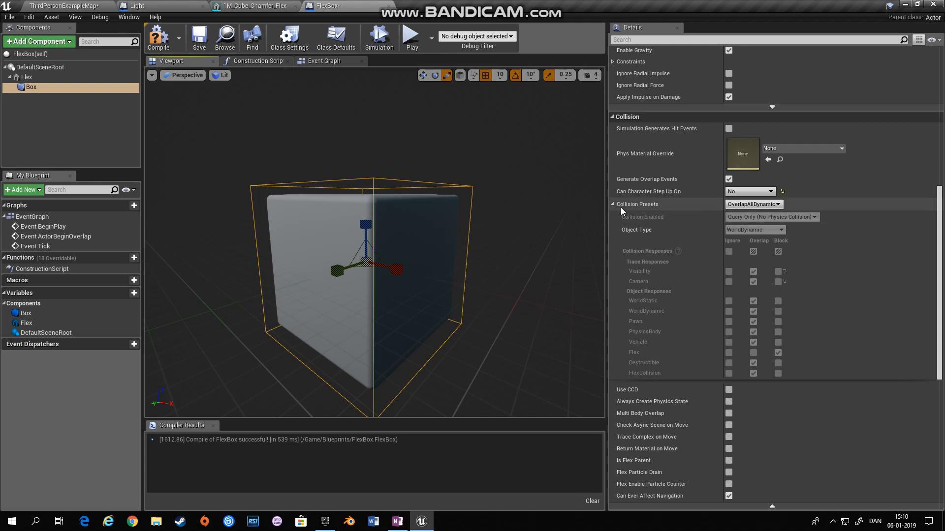
click(752, 204)
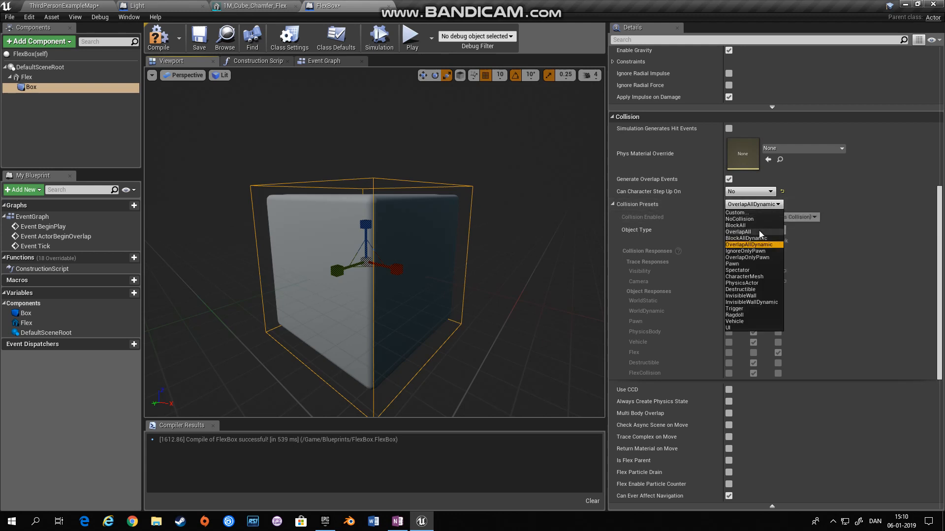
click(737, 212)
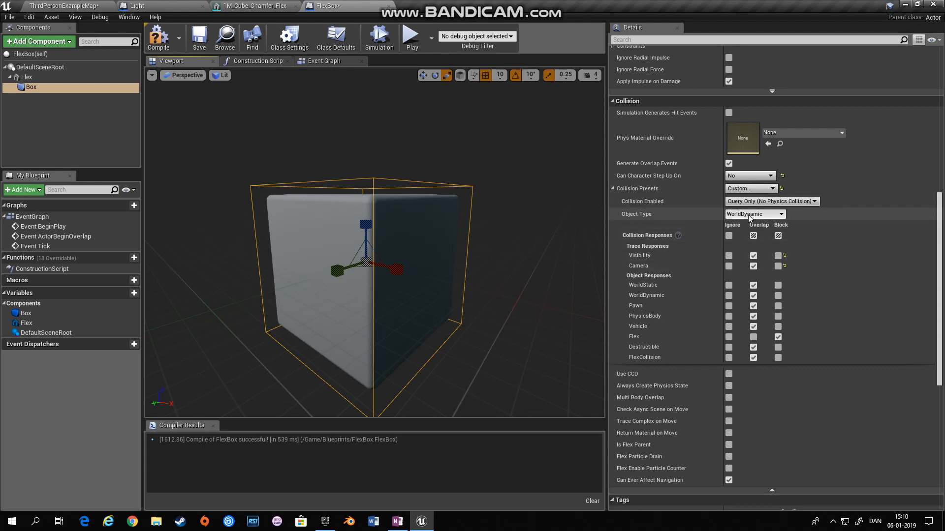
- Set the box's Object Type to FlexCollision, ignore the Flex channel, and compile the blueprint
click(755, 213)
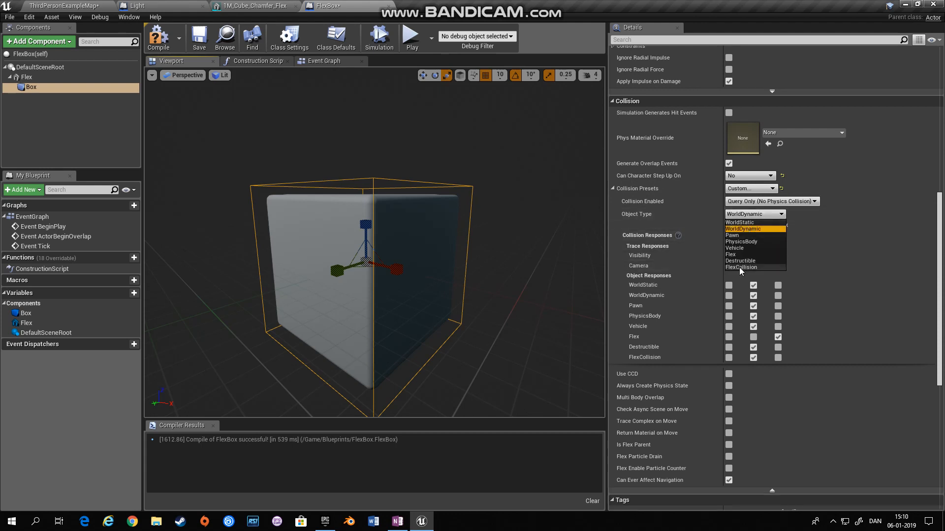
click(742, 266)
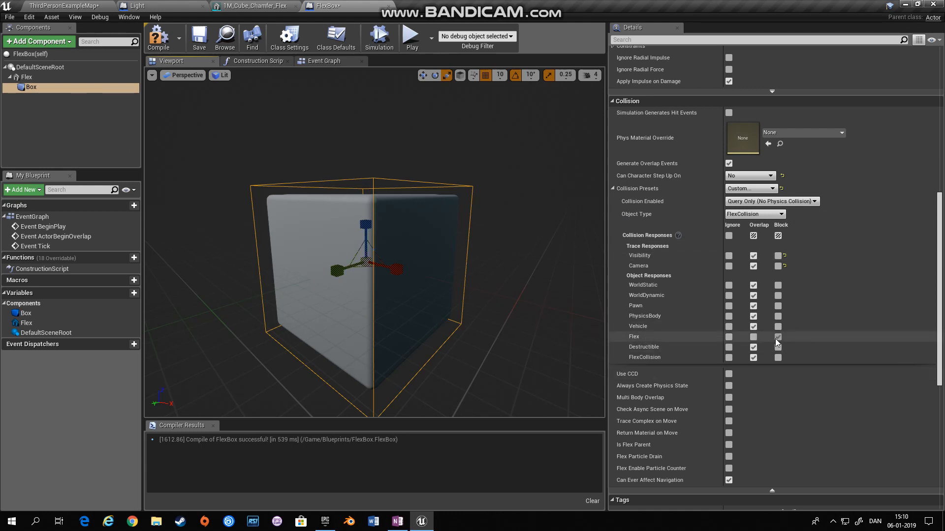
click(778, 336)
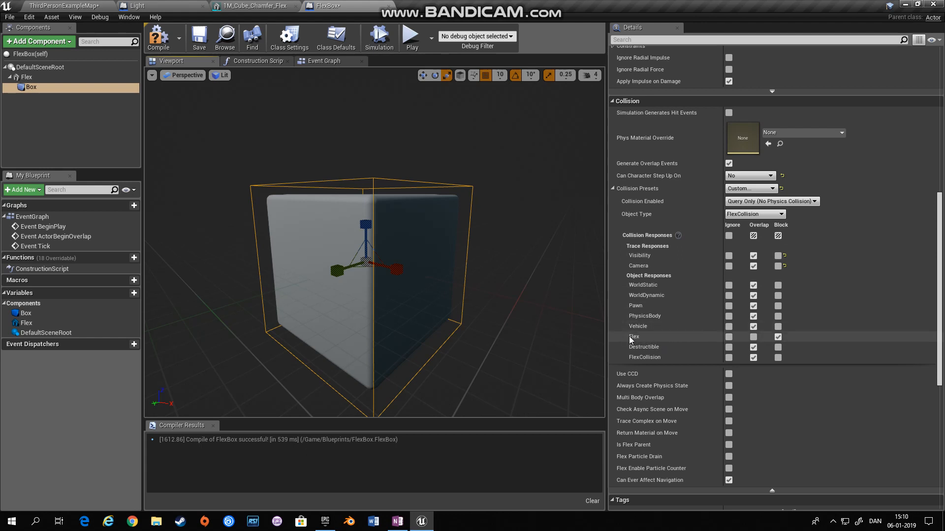
mouse_move(704, 344)
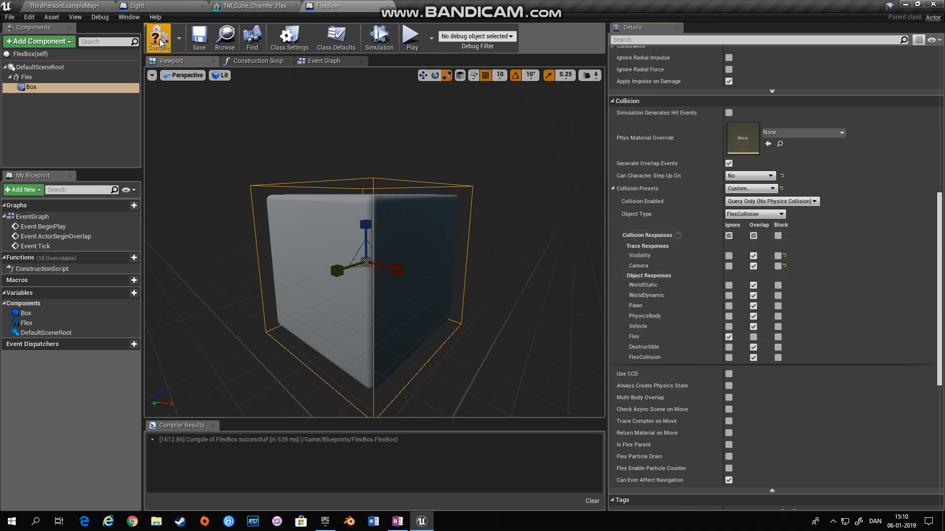
click(158, 37)
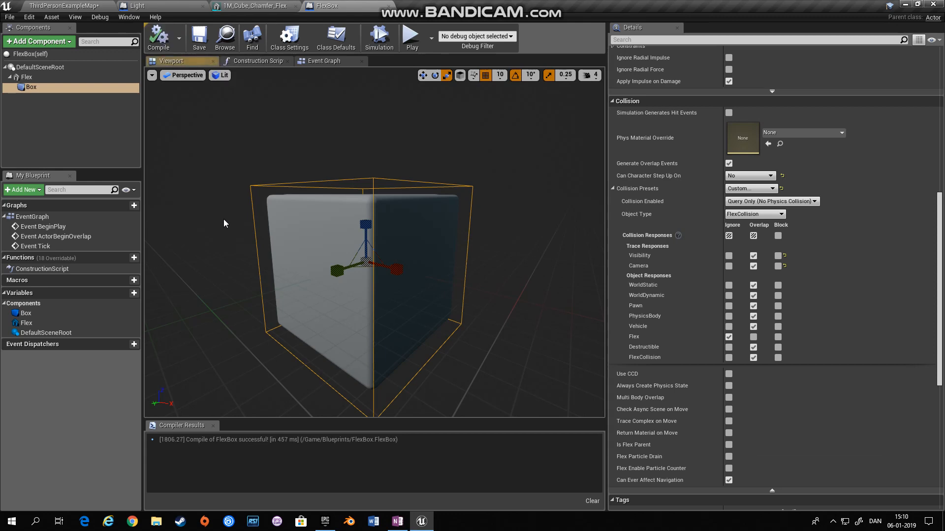
mouse_move(253, 6)
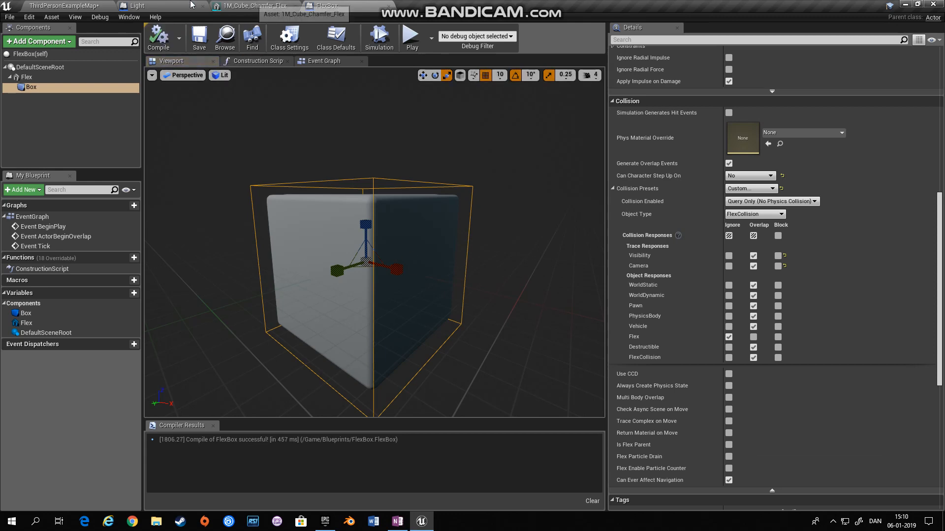
- In the Light blueprint, select its Box and set Can Character Step Up On to No
click(138, 6)
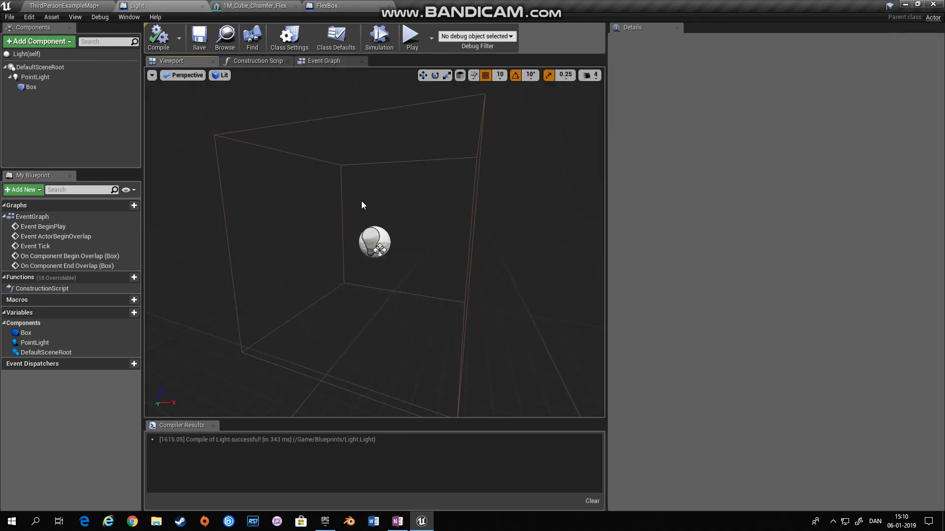
click(35, 77)
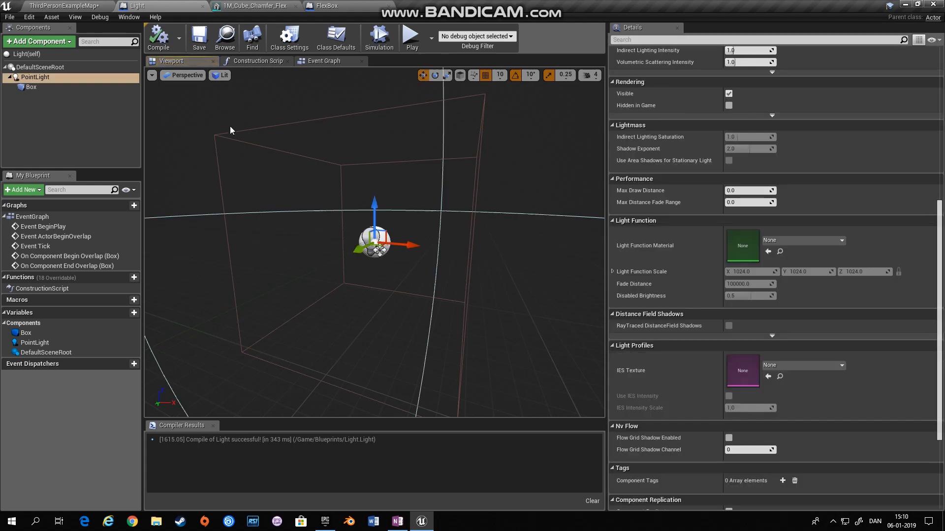
click(31, 87)
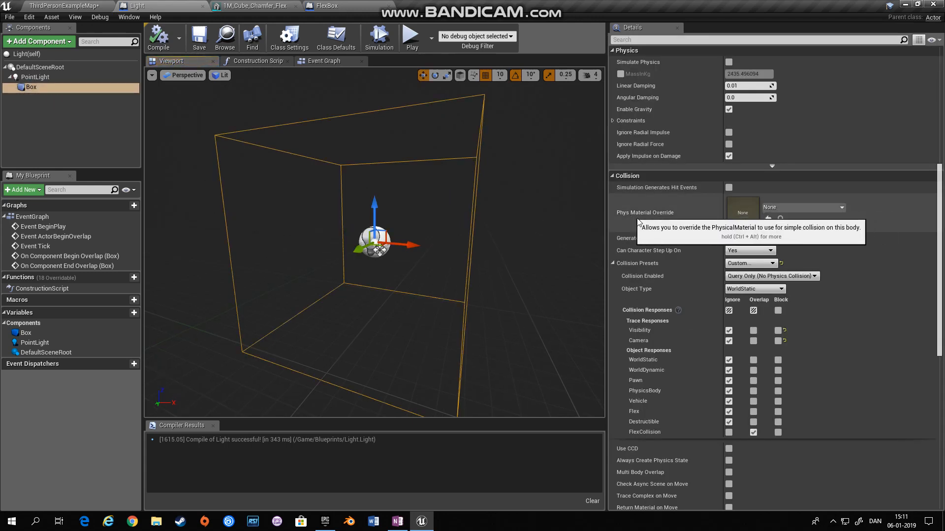
mouse_move(716, 259)
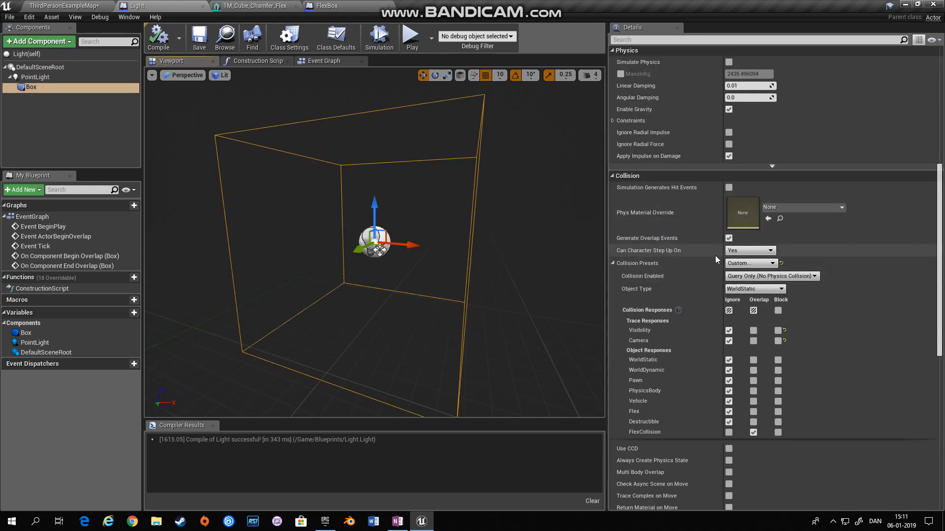
click(750, 250)
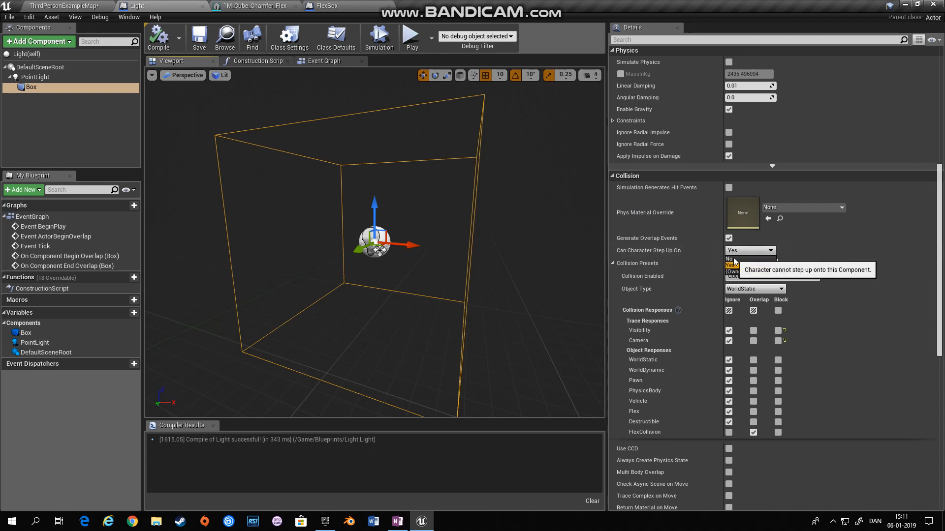
click(729, 259)
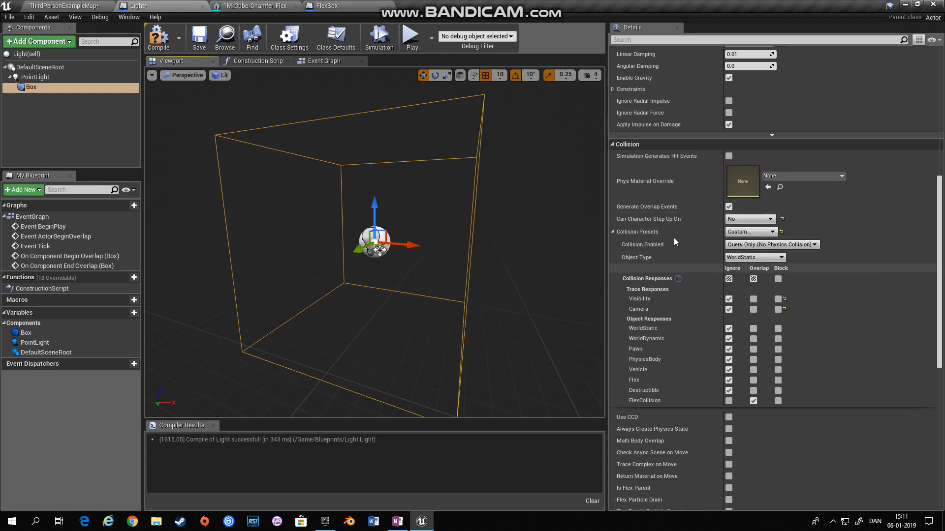
mouse_move(771, 244)
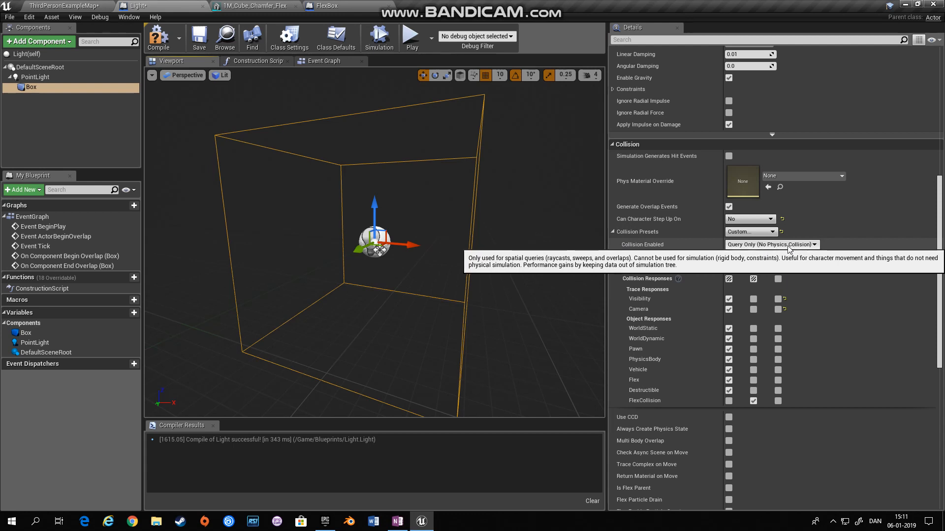
mouse_move(593, 254)
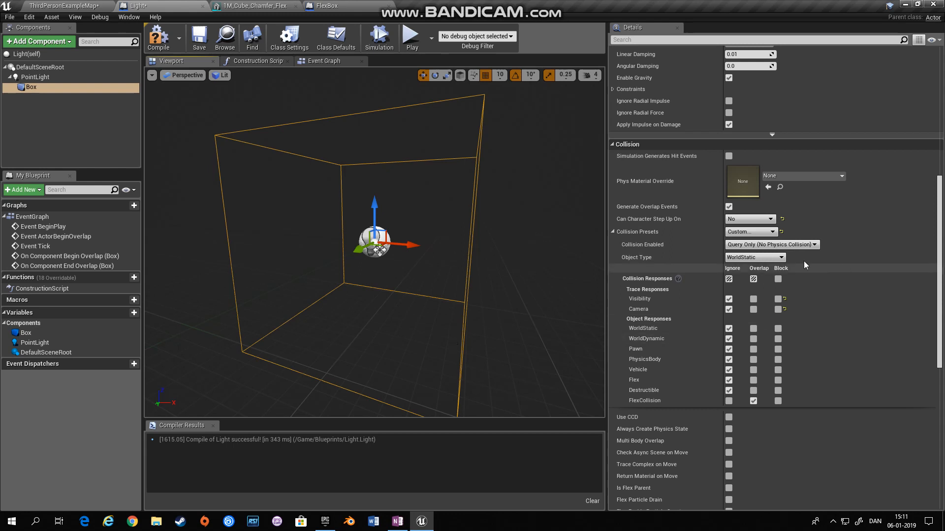
mouse_move(761, 278)
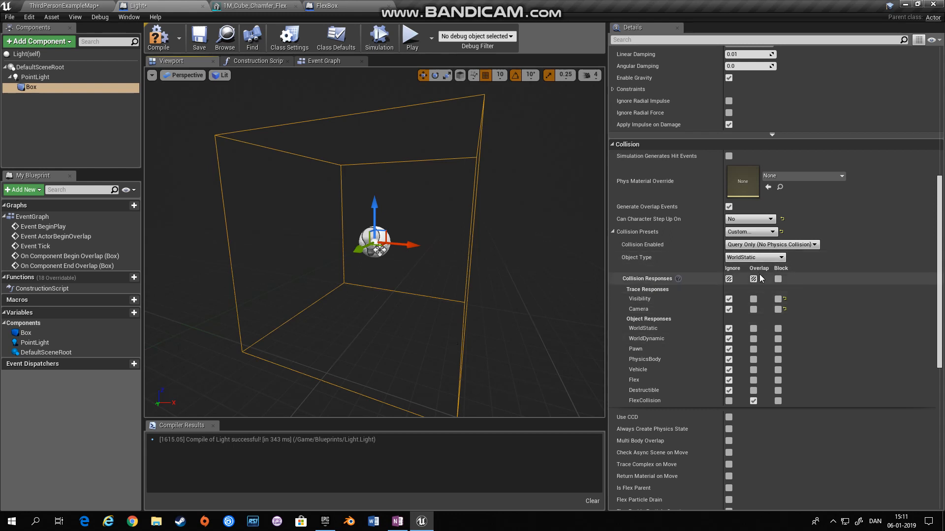
scroll(down, 3)
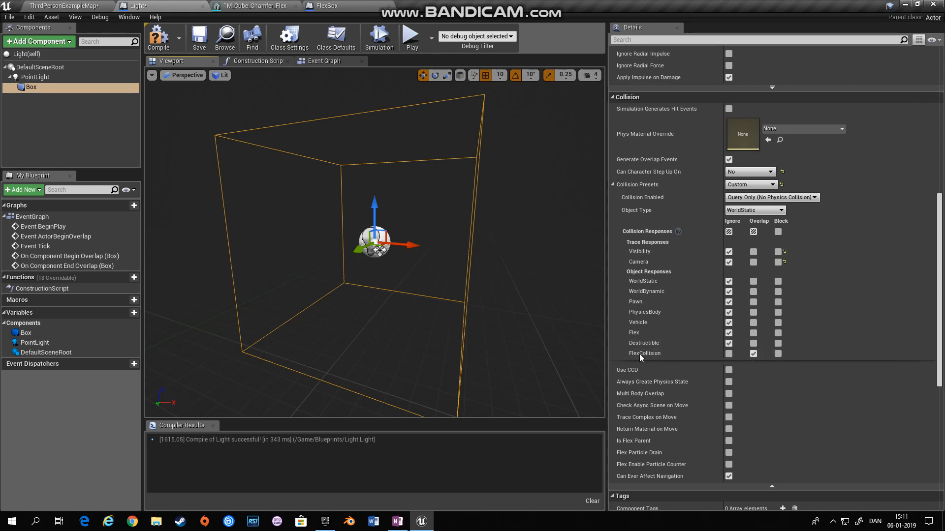
mouse_move(455, 360)
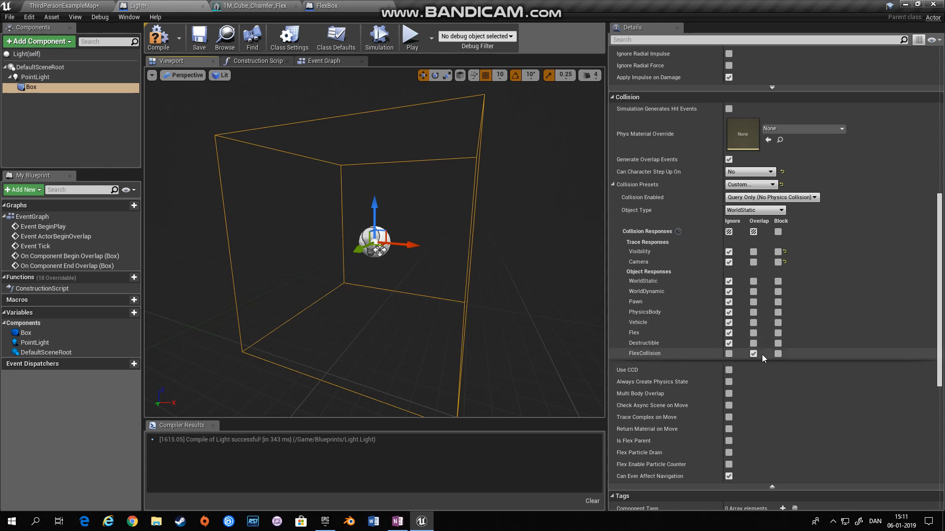
mouse_move(644, 360)
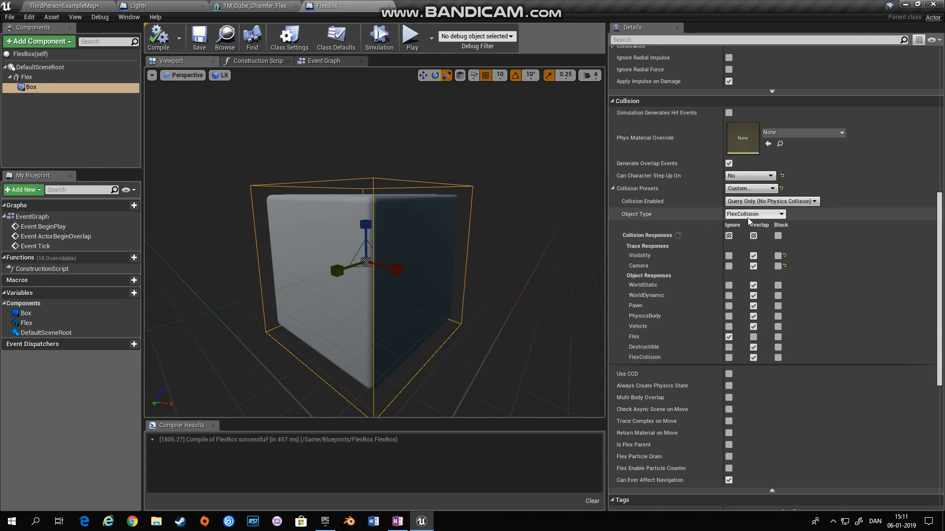
click(163, 6)
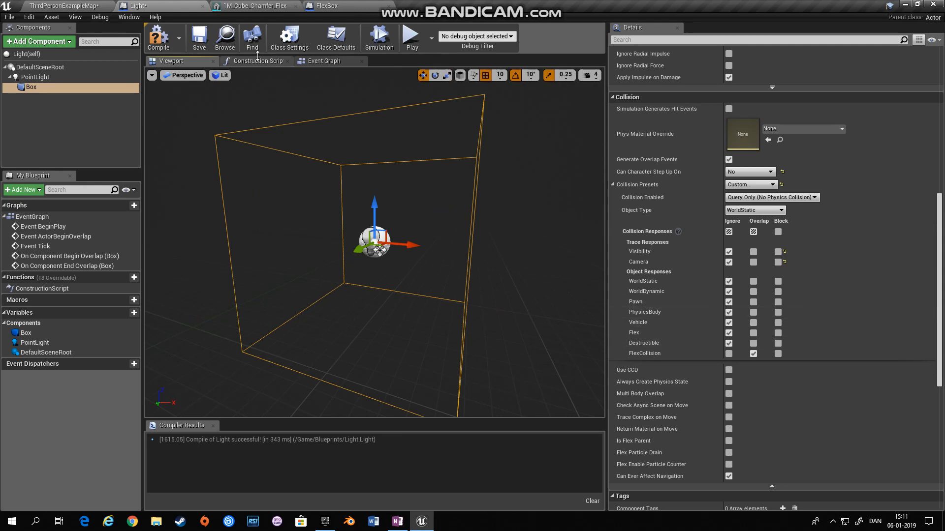
- Show the Light blueprint's event graph where overlap begin hides and overlap end shows the point light
click(323, 60)
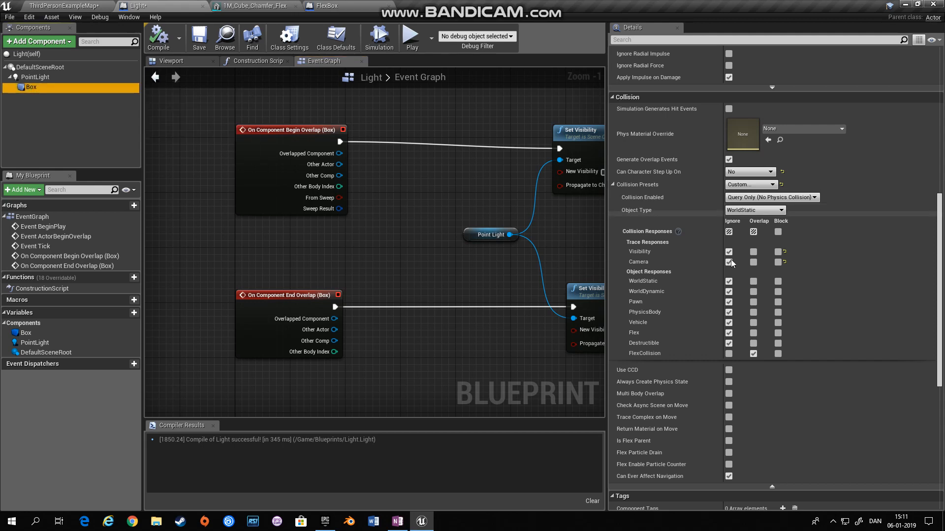
scroll(down, 3)
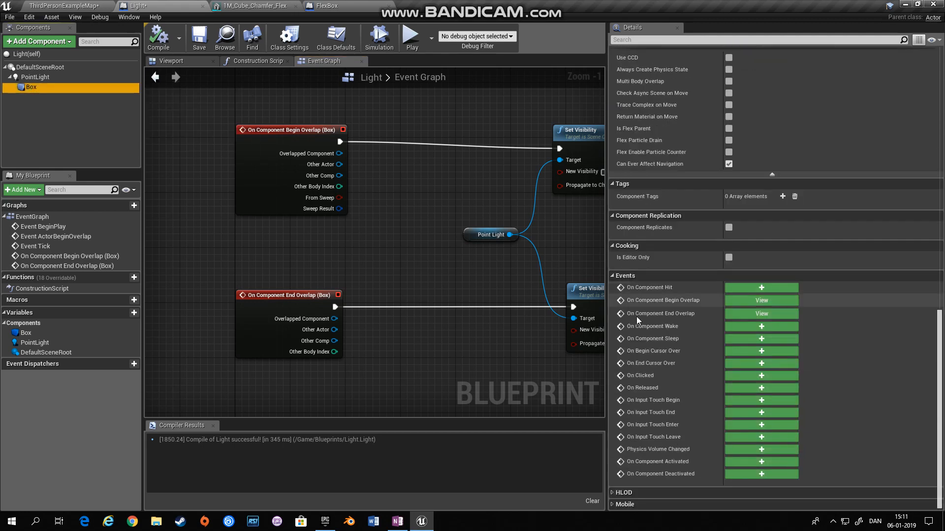
mouse_move(663, 300)
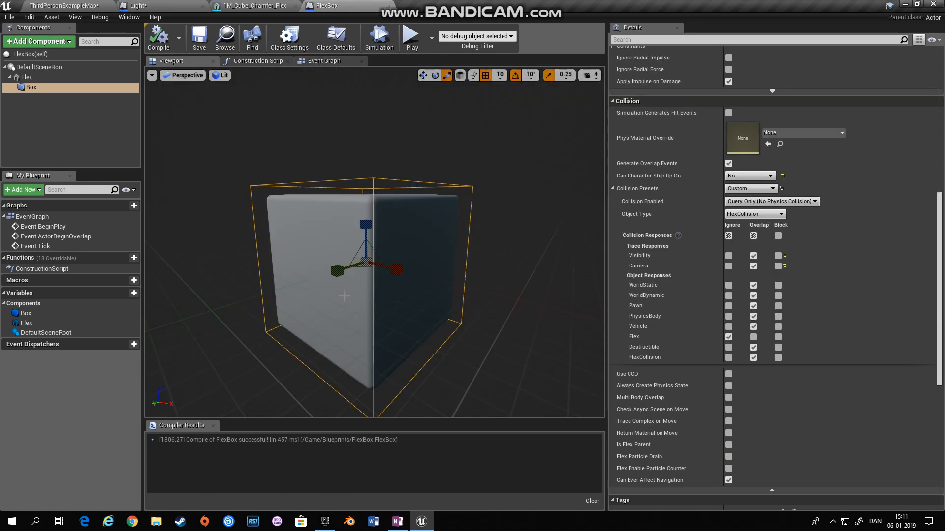
mouse_move(449, 267)
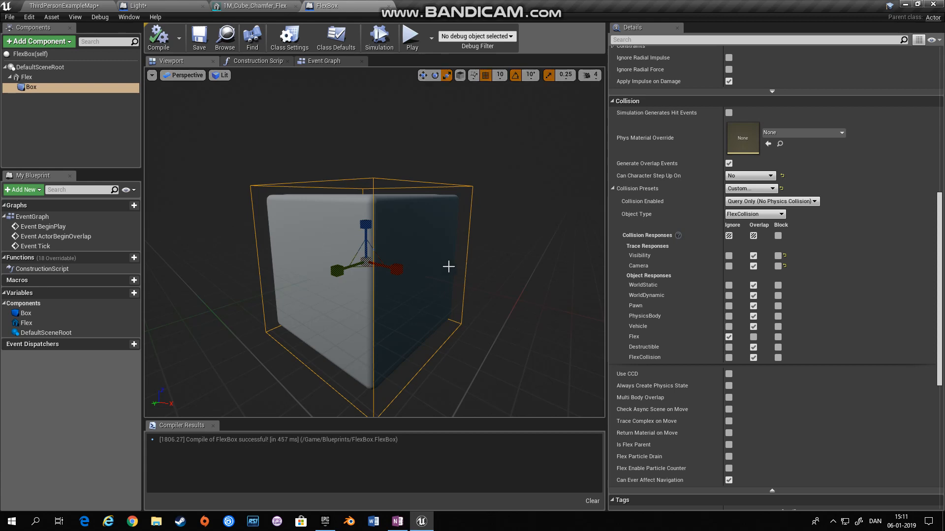
click(141, 6)
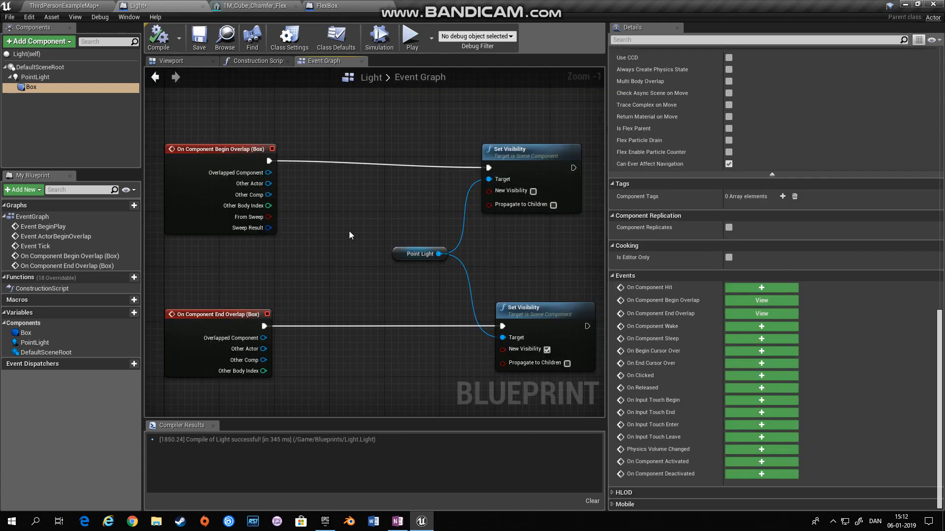
mouse_move(275, 186)
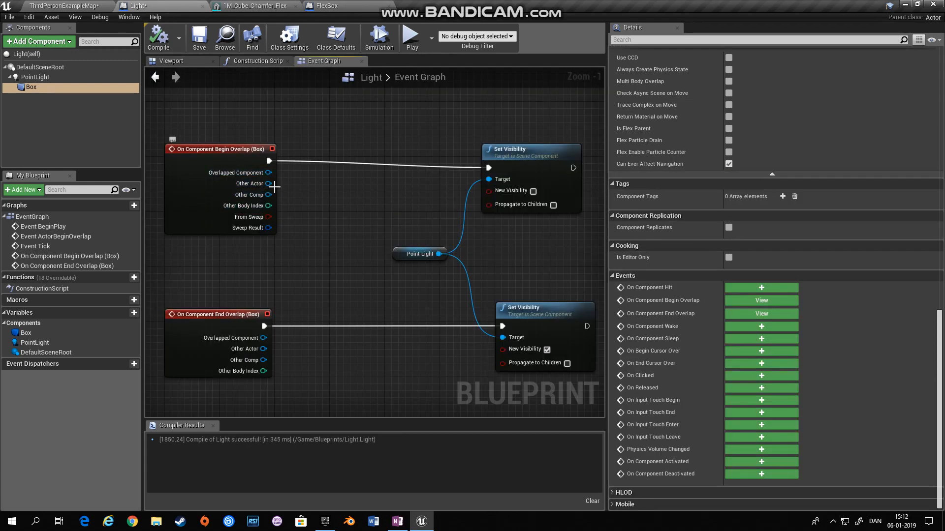
mouse_move(538, 148)
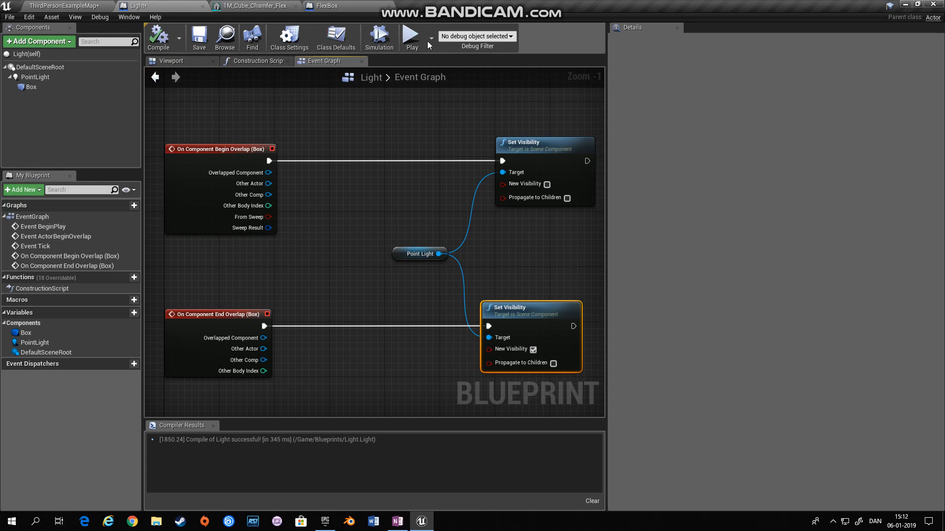
click(411, 38)
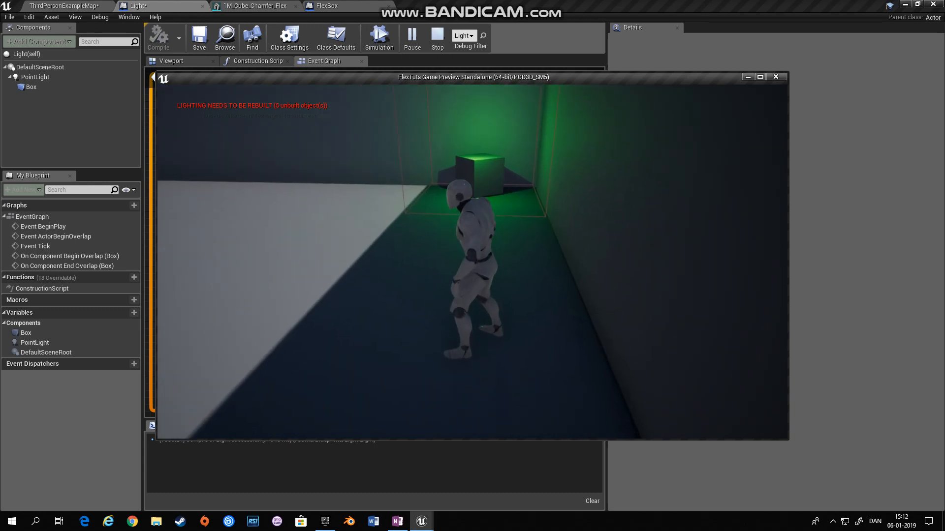
click(437, 37)
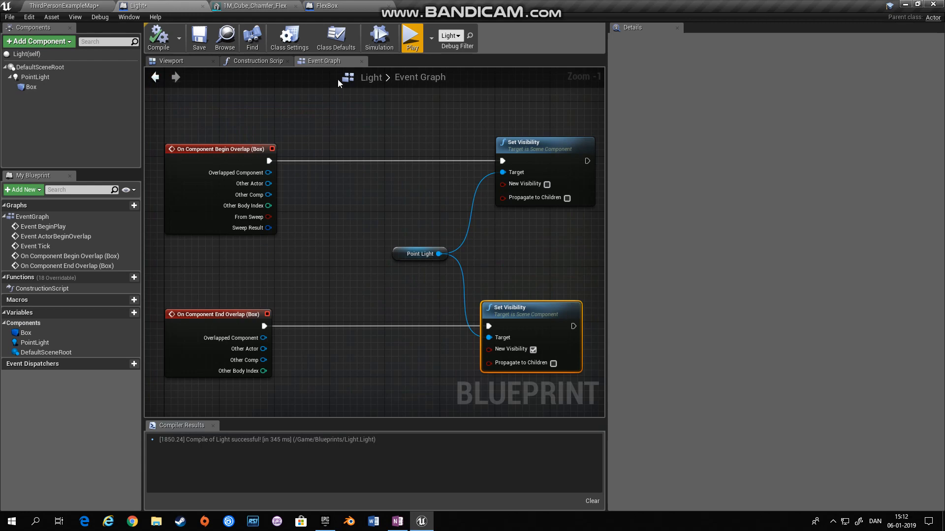
- Enable Flex overlap on the Light's Box trigger and run the level in play again
click(35, 77)
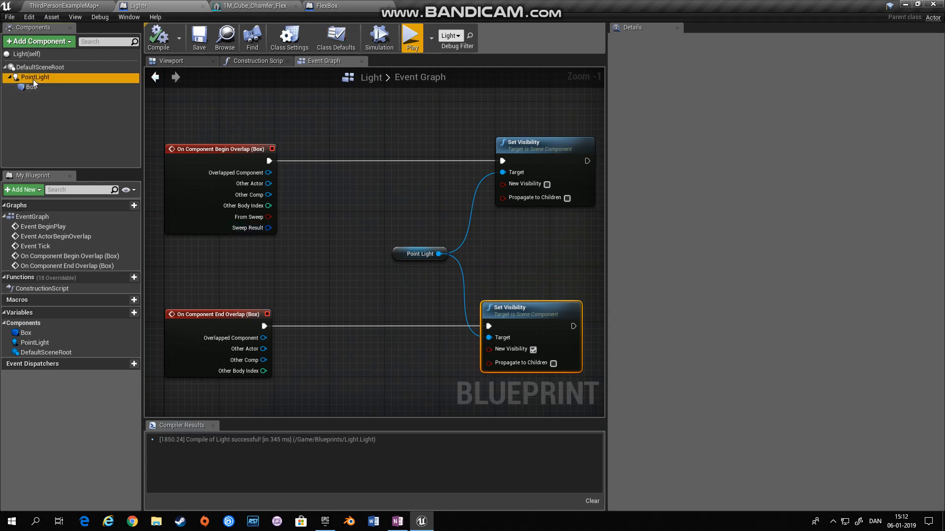
click(30, 87)
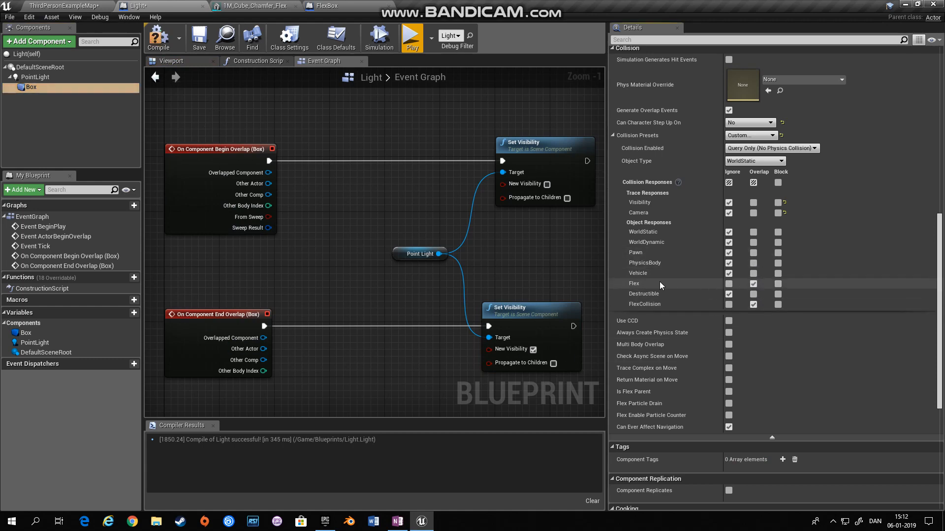
mouse_move(411, 38)
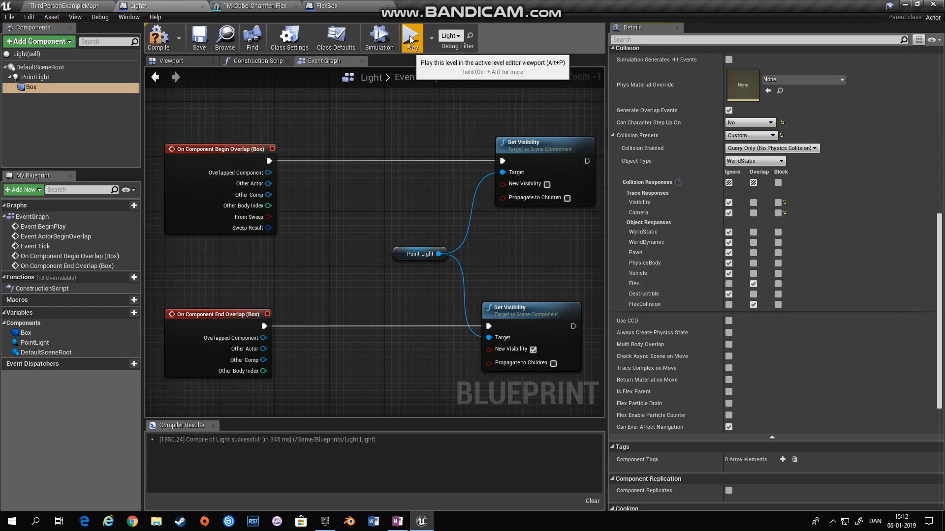
click(411, 37)
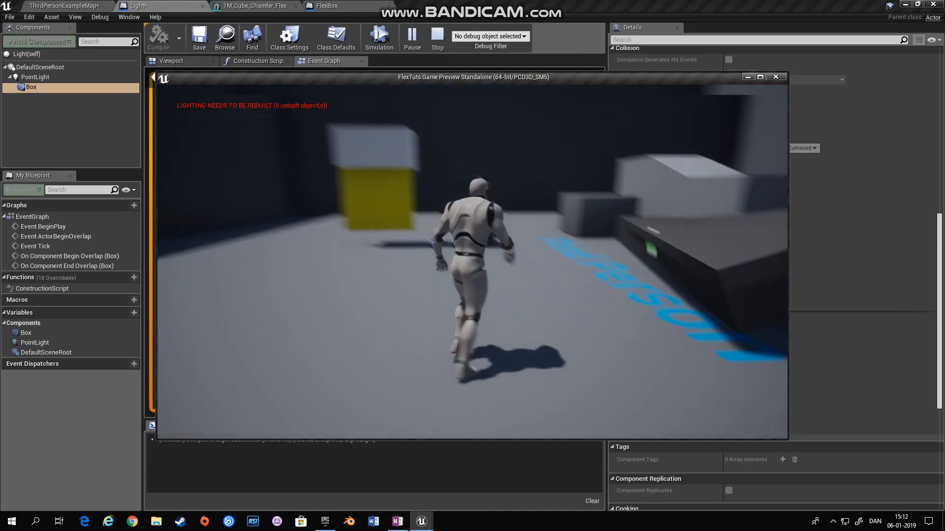